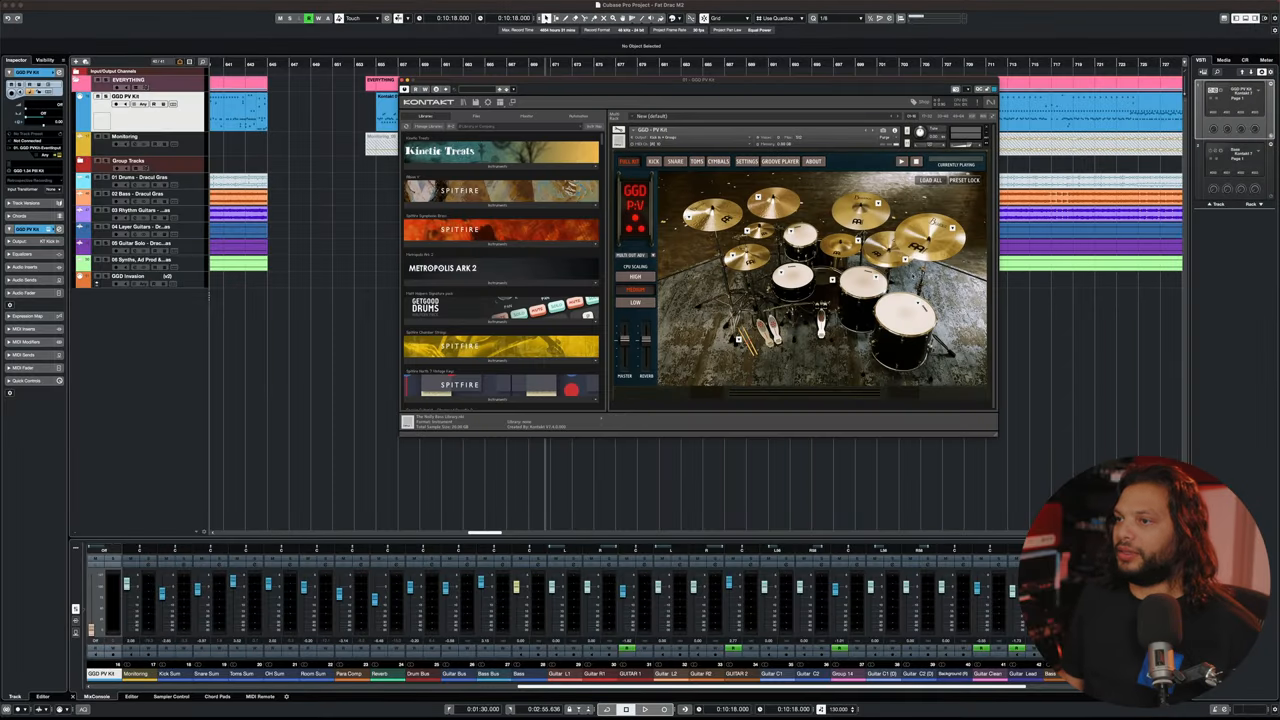
Close the Kontakt kit window and open the Kontakt 01 MIDI part in the Drum Editor
click(790, 258)
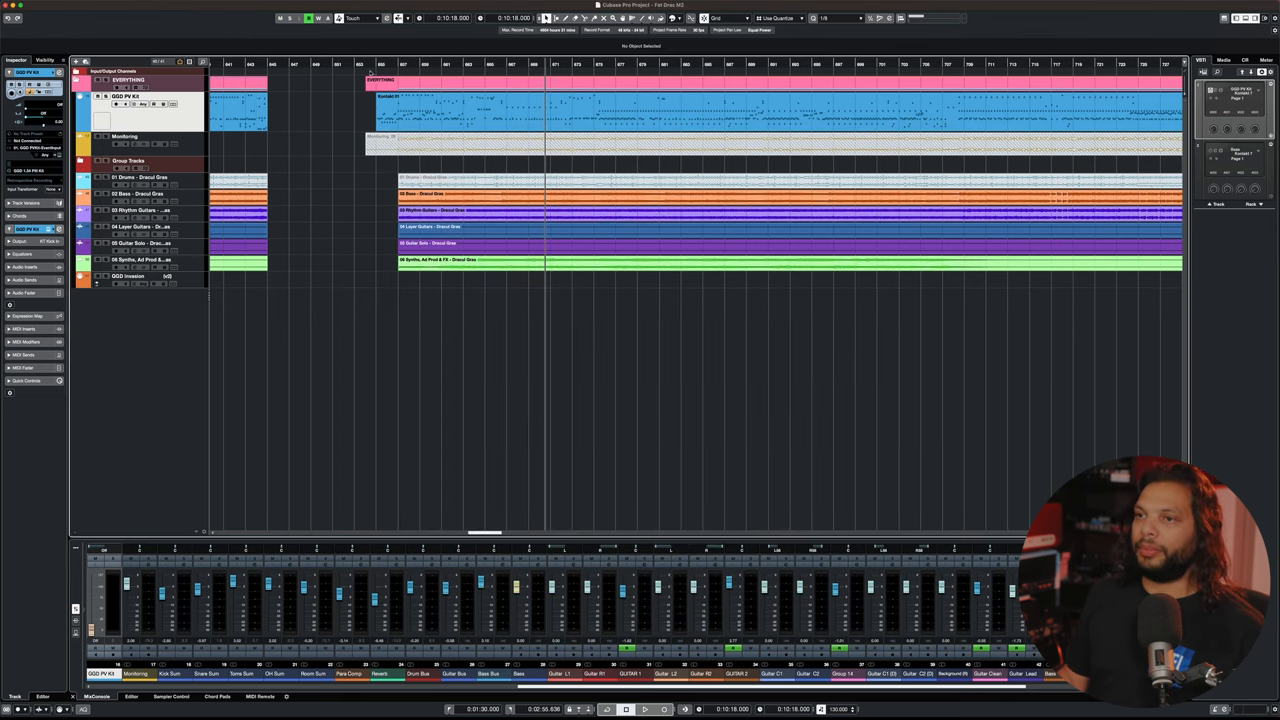
click(375, 64)
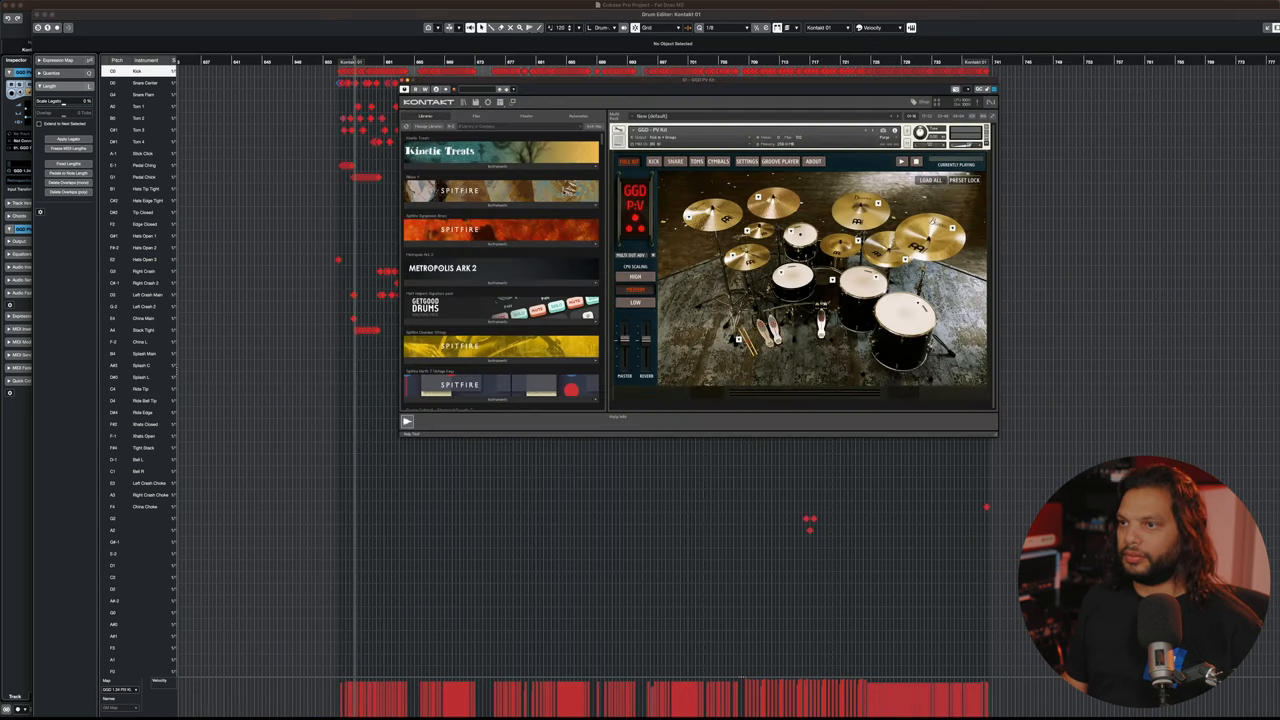
Drag the Kontakt kit window downward to uncover the kick, snare, tom and hi-hat notes
drag(670, 100, 535, 297)
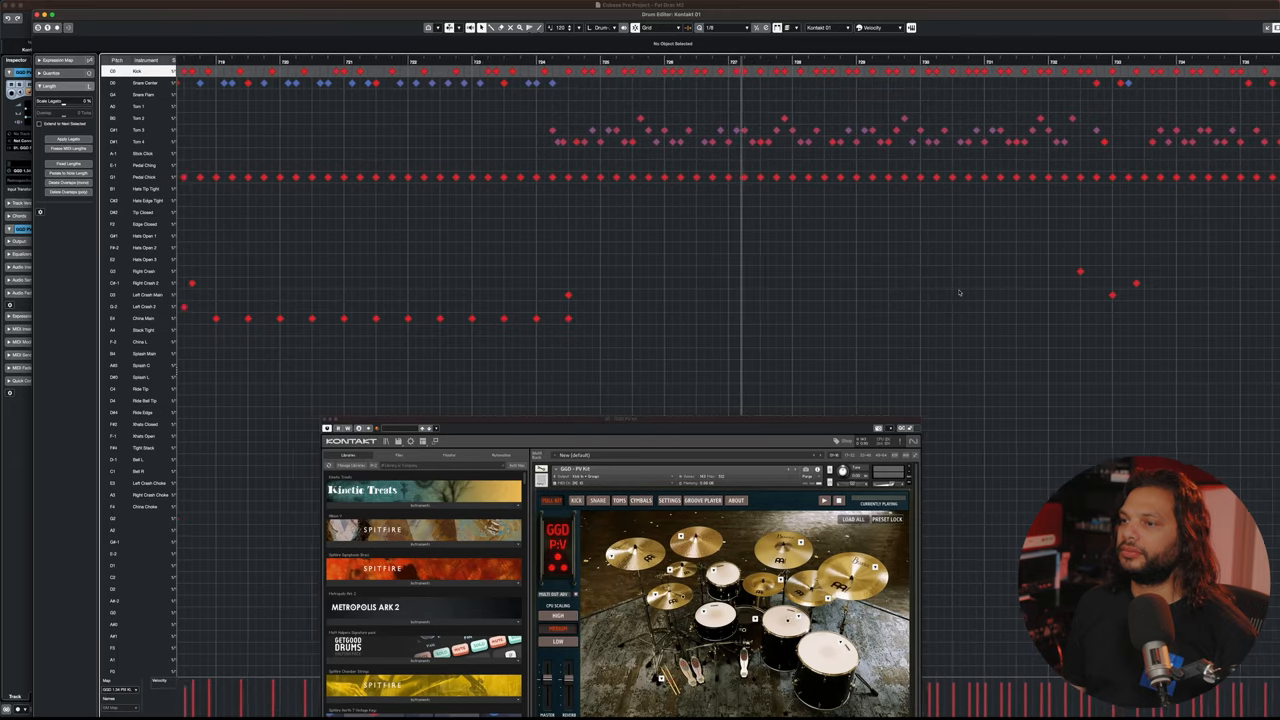
Scroll rightward through the drum pattern to review the remaining notes
scroll(right, 3)
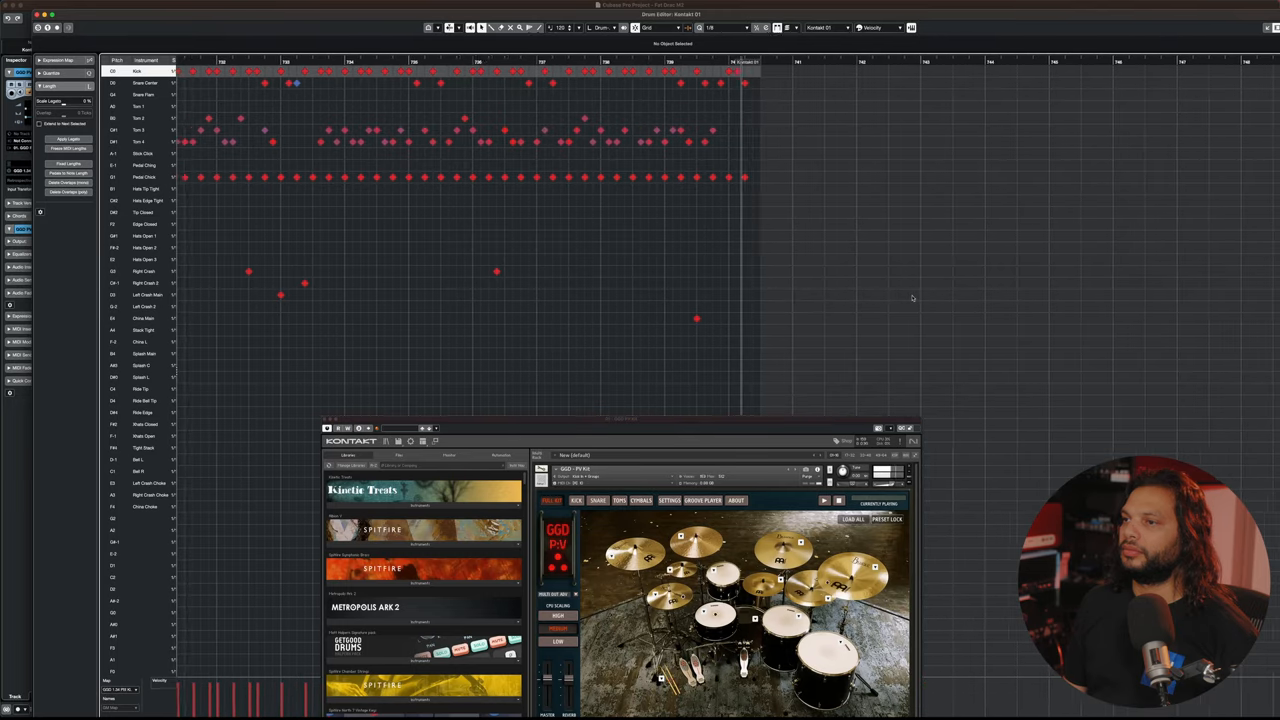
scroll(right, 3)
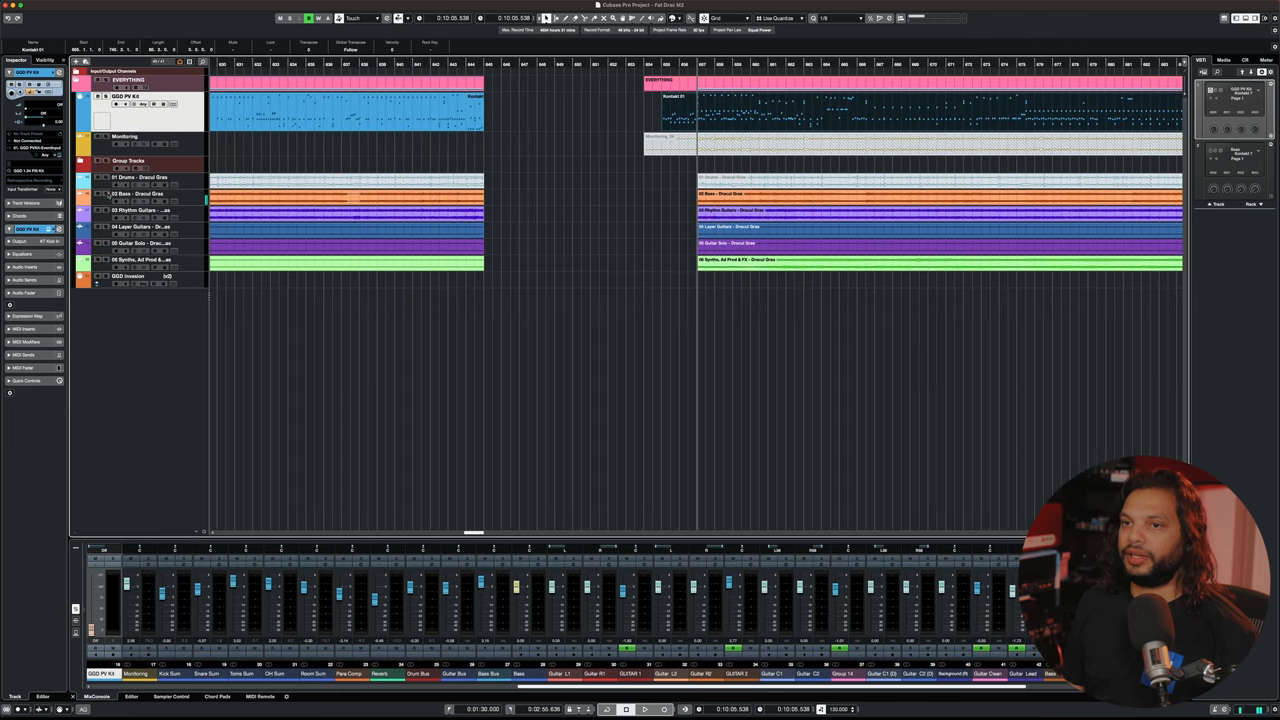
click(645, 709)
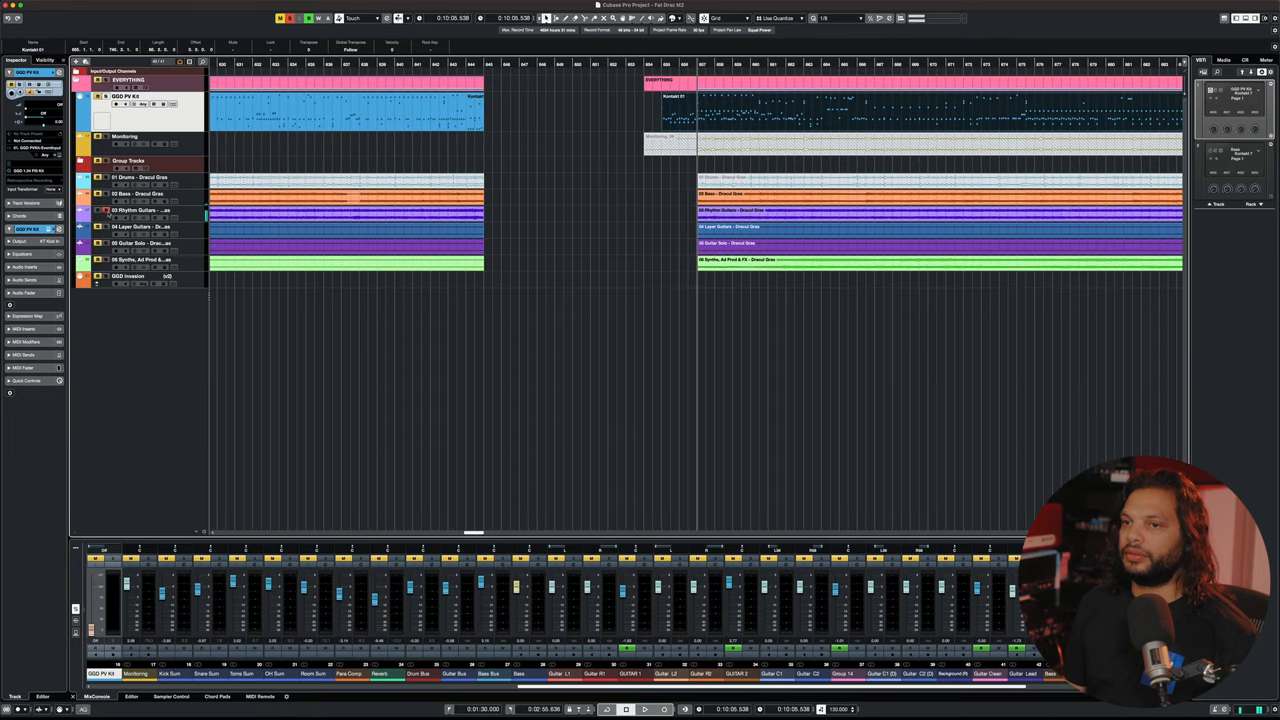
click(644, 709)
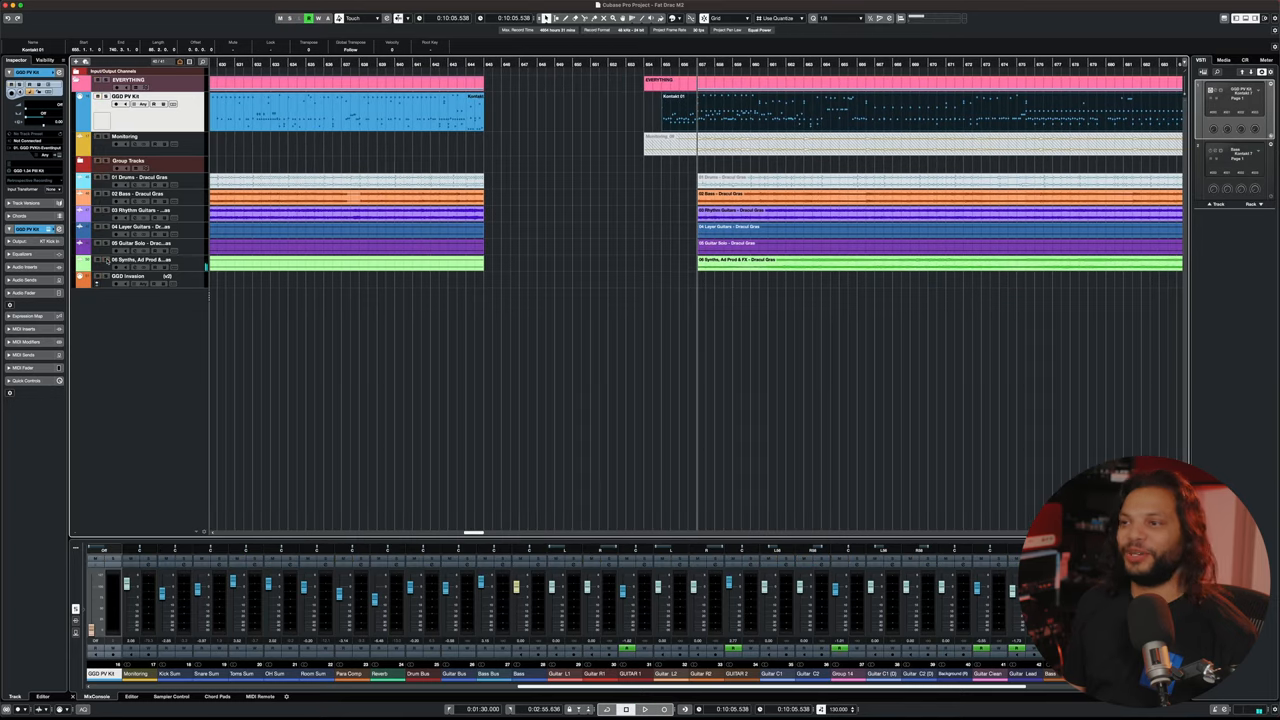
Show the Kontakt instrument editor with the GGD P-V kit for the drum track
click(645, 708)
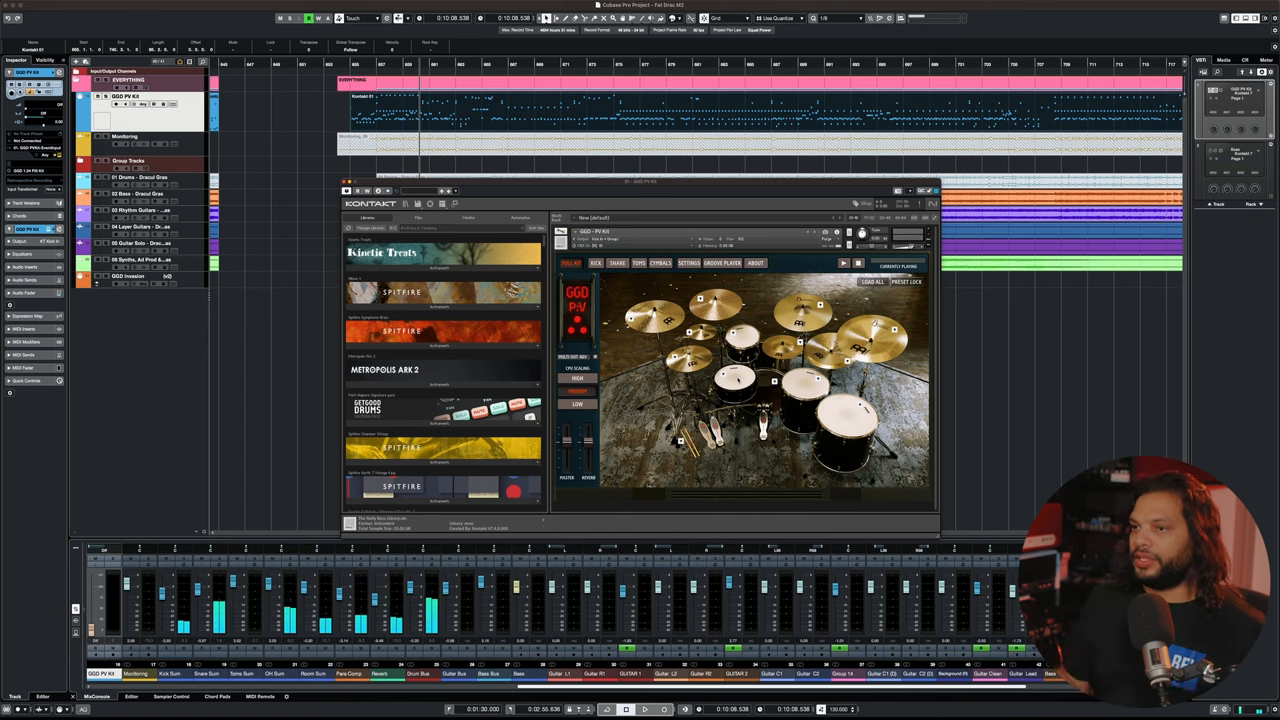
Review the kit's KICK, SNARE and TOMS multi-out mixer pages in turn
click(596, 263)
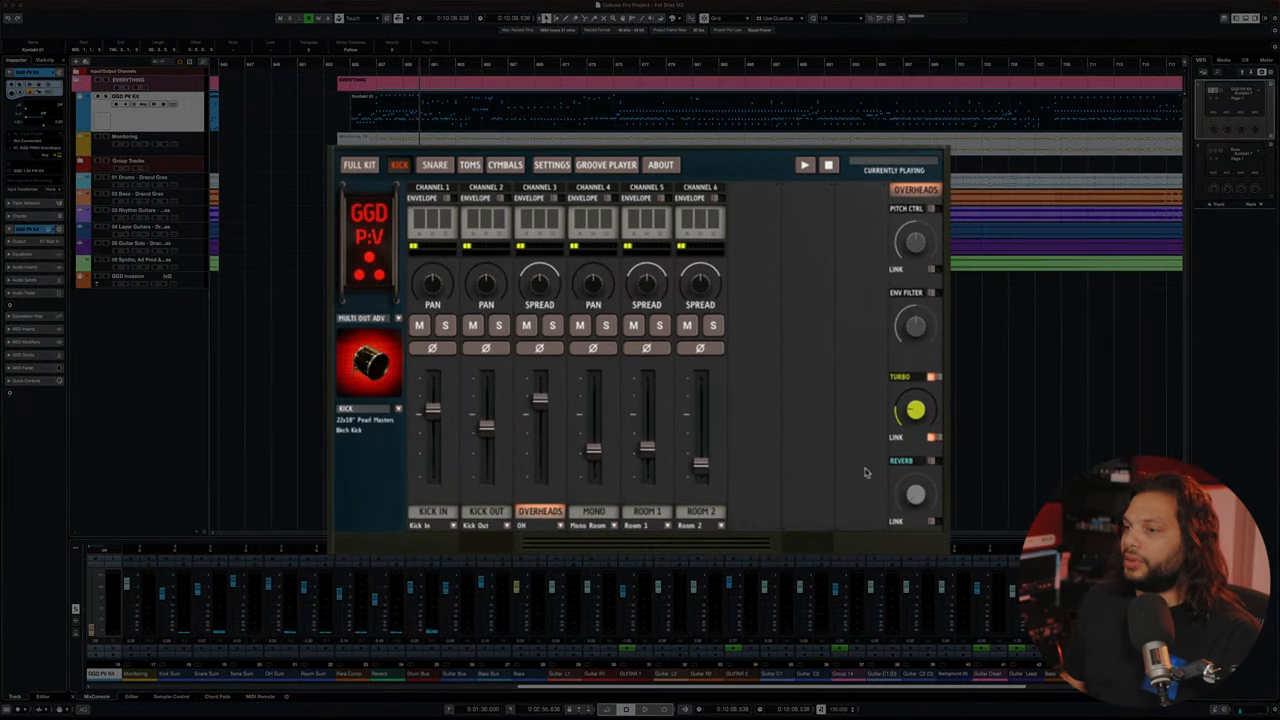
mouse_move(867, 360)
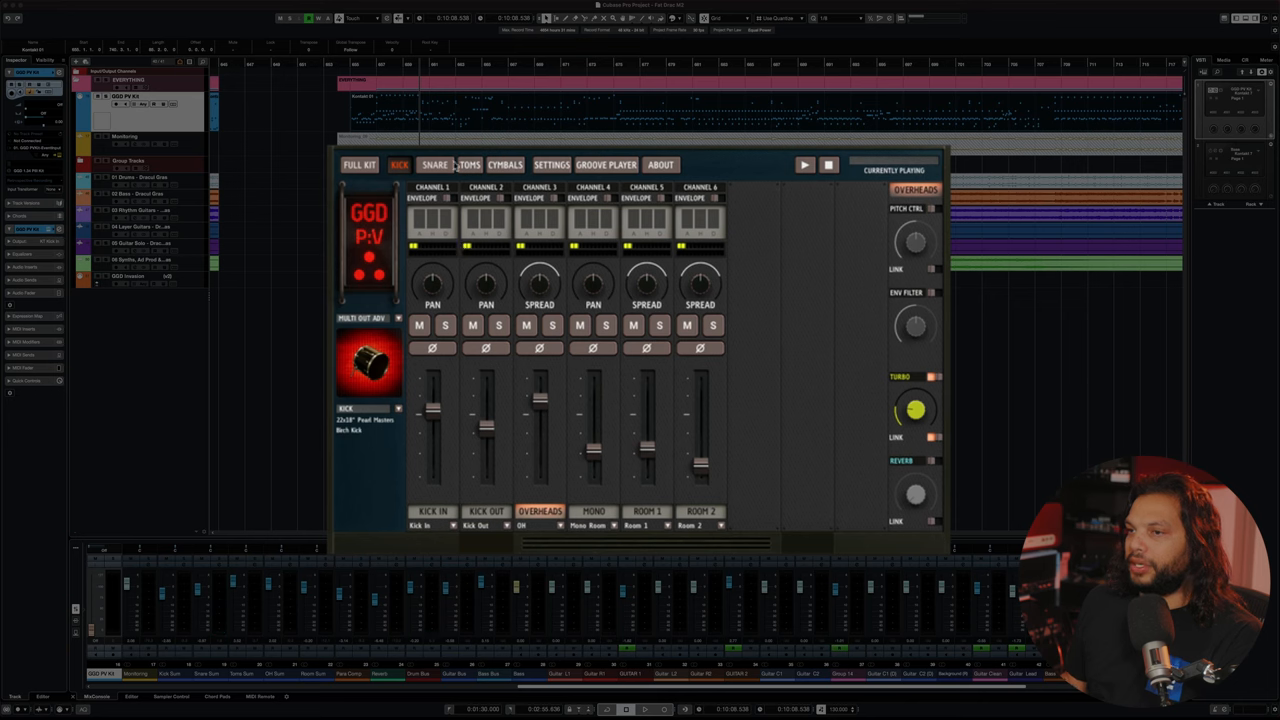
click(434, 164)
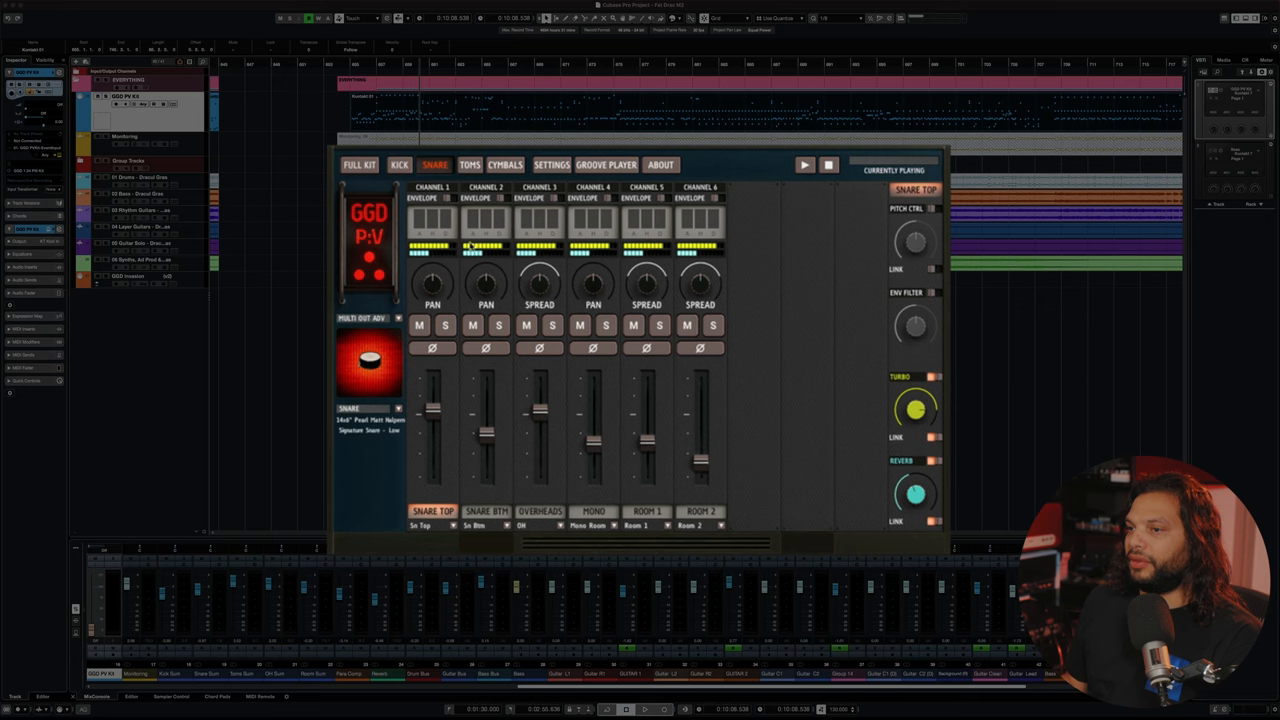
click(469, 164)
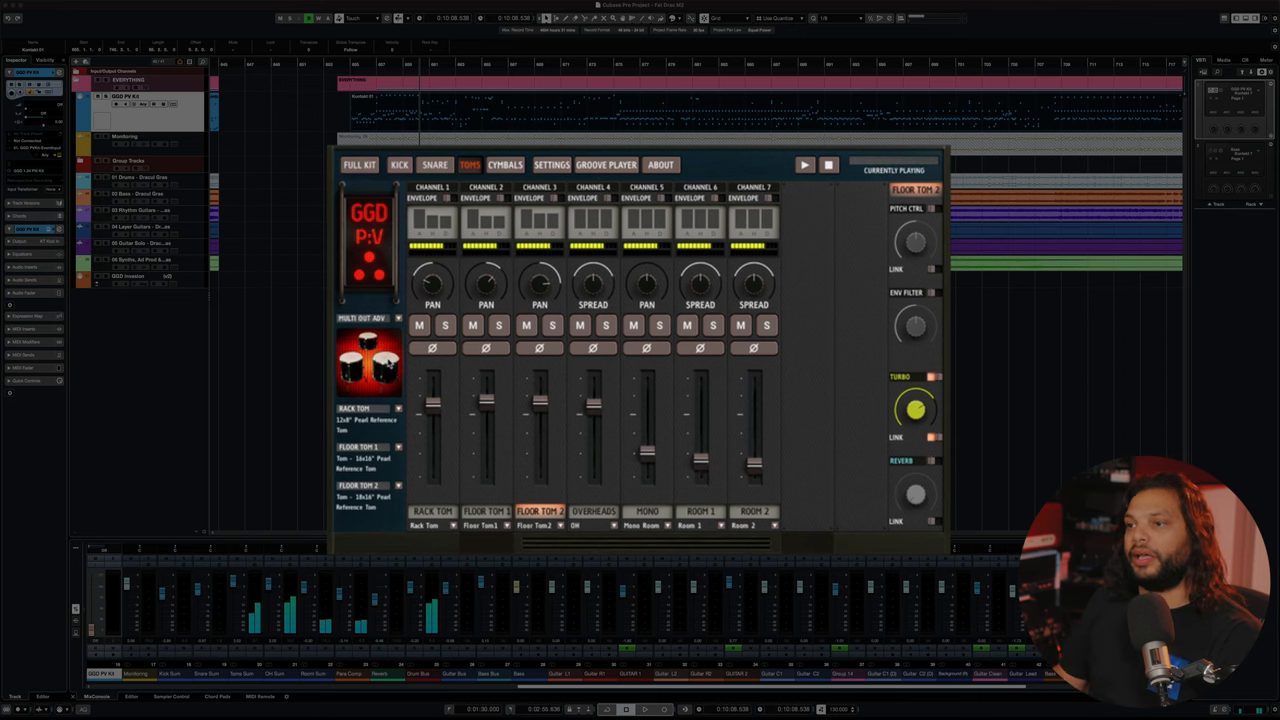
Switch the GGD P-V kit to its CYMBALS mixer page for hats, splash, ride, crash-ride and stack
click(432, 511)
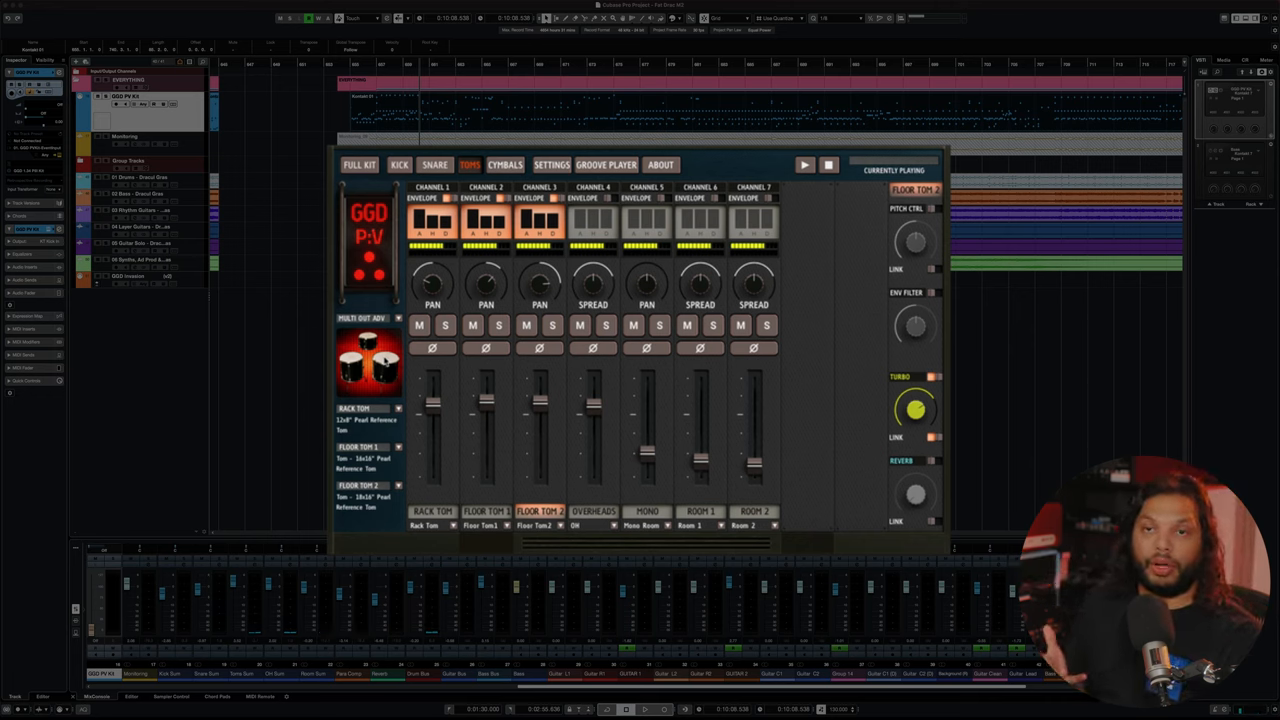
mouse_move(480, 290)
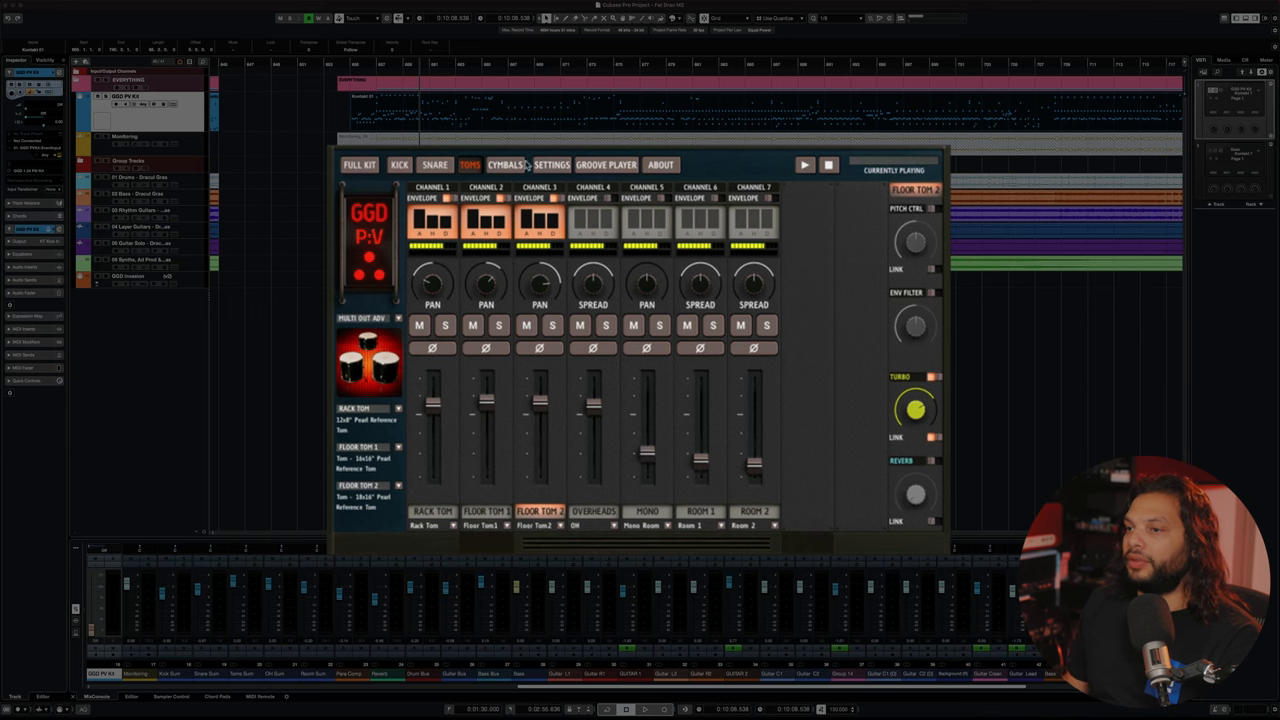
click(504, 164)
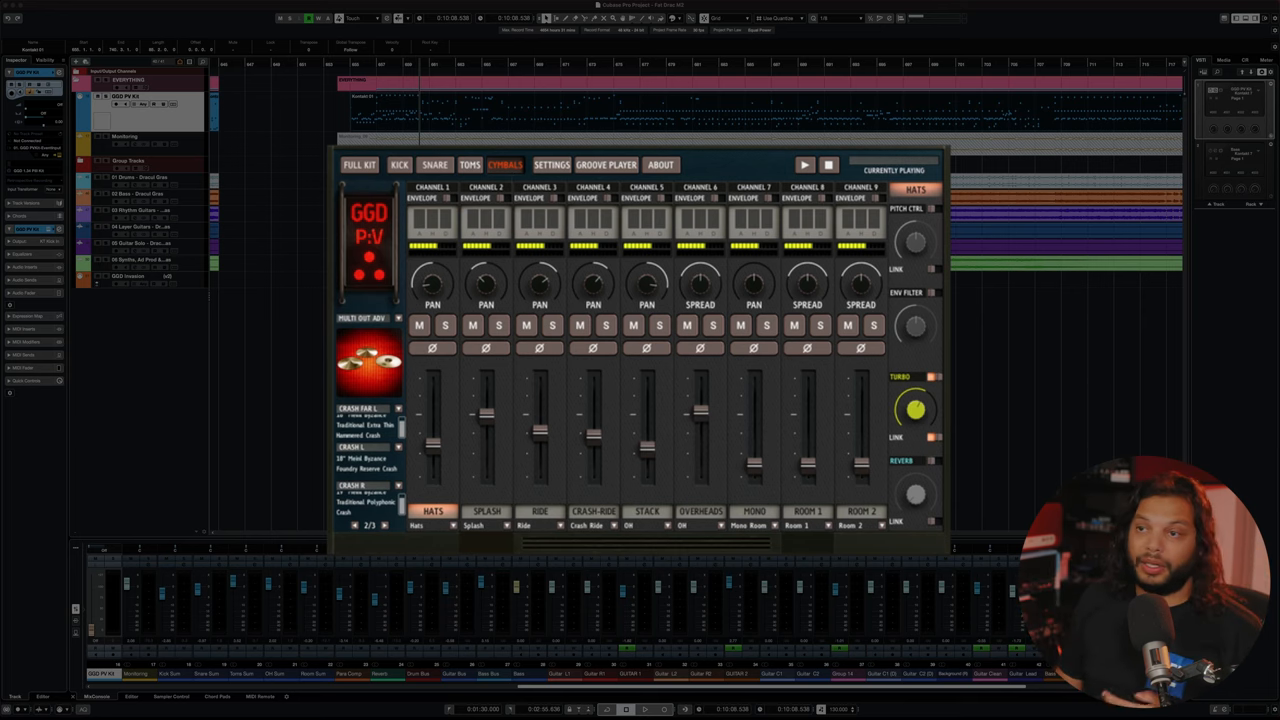
Return the GGD P-V kit to its FULL KIT view
click(358, 164)
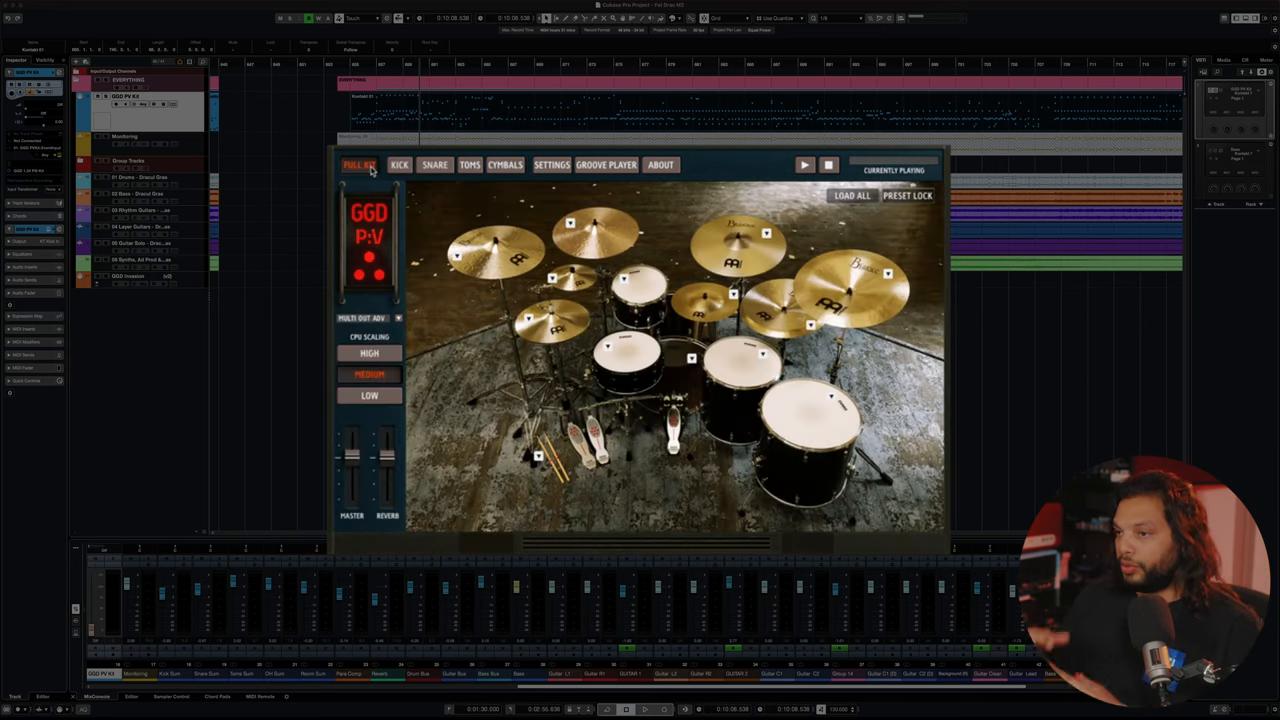
mouse_move(585, 315)
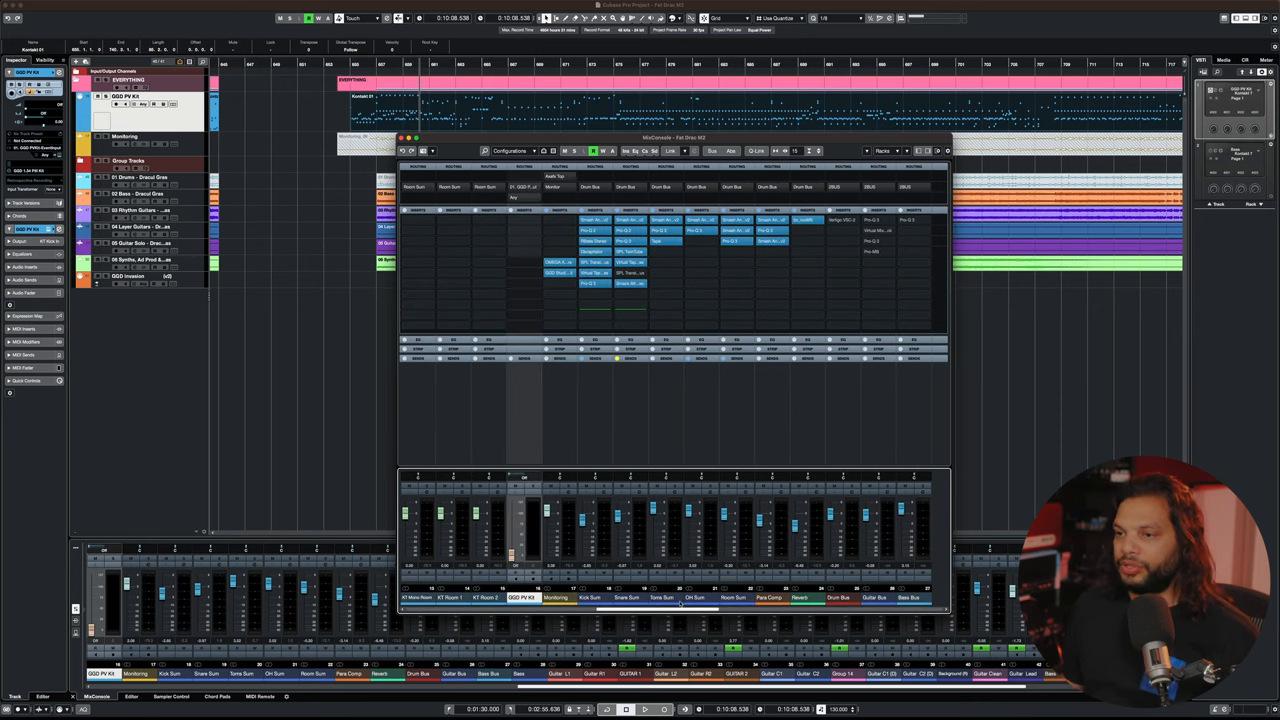
Show the Kontakt GGD P-V kit window over the separate MixConsole
click(559, 306)
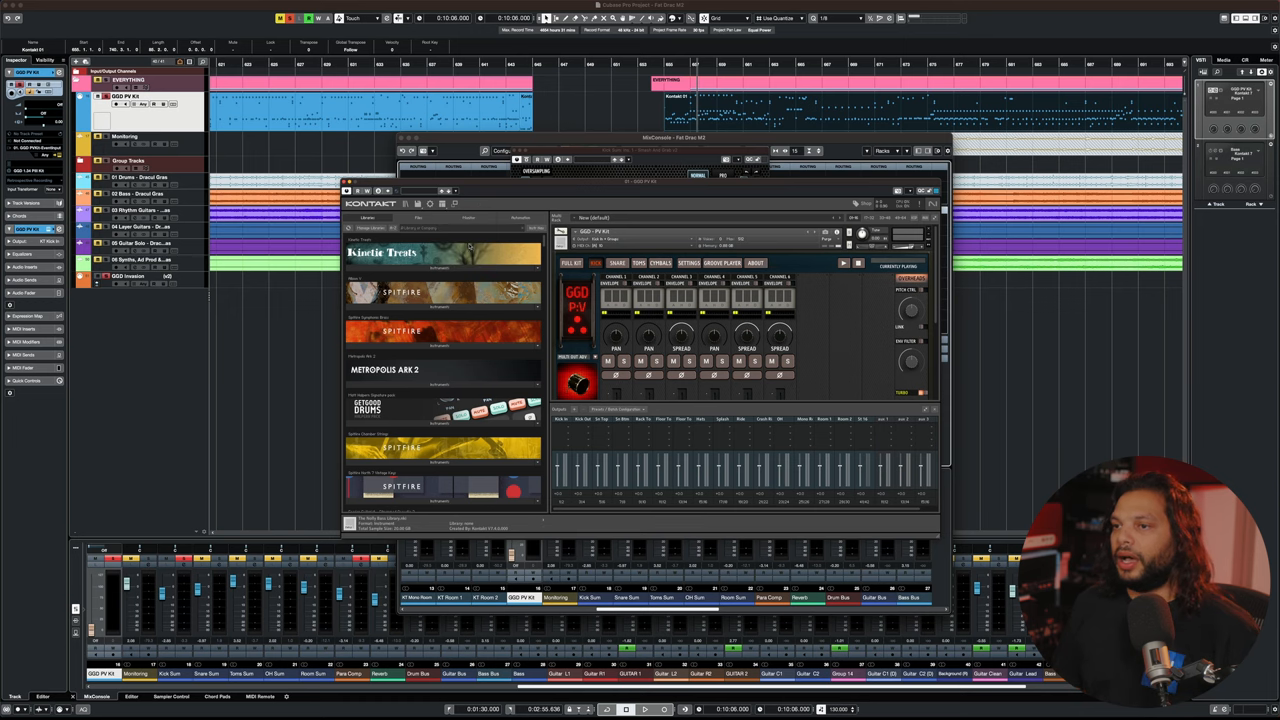
Show the FabFilter Pro-Q 2 editor from the Kick Sum channel's insert slot
click(570, 262)
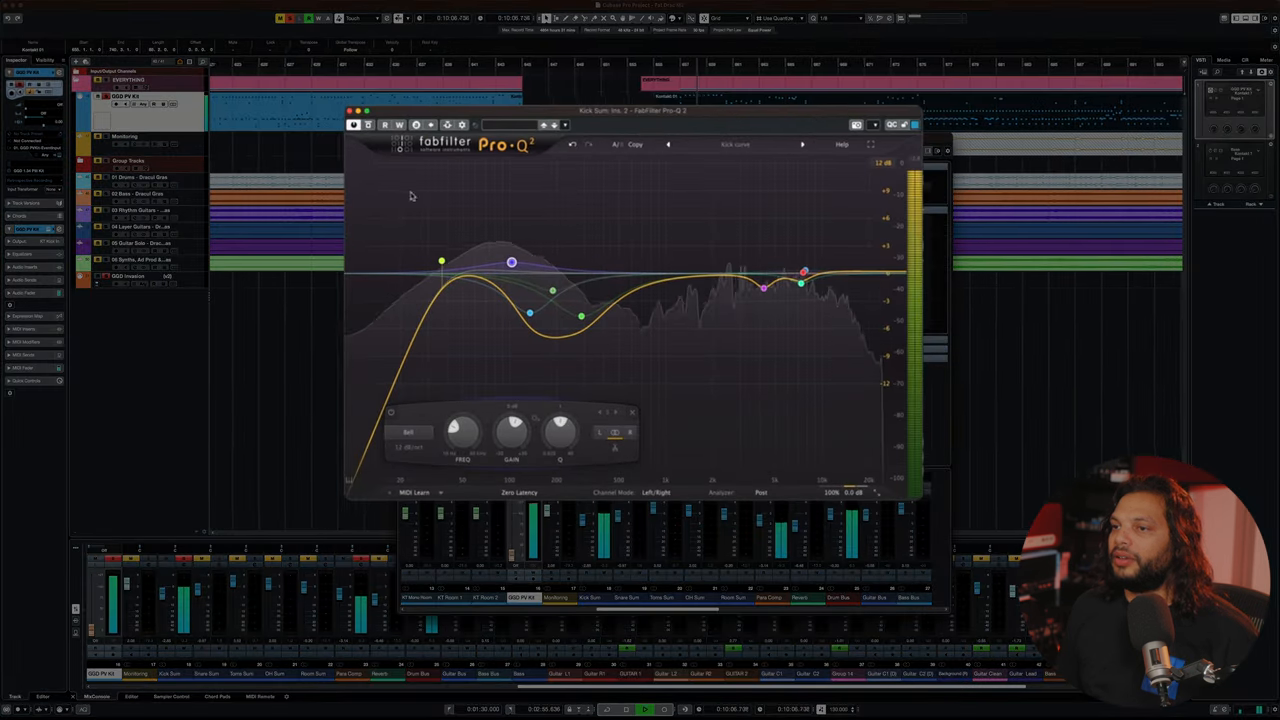
Close the EQ and bring up the Soundtoys Decapitator editor on the Kick Sum channel
click(369, 124)
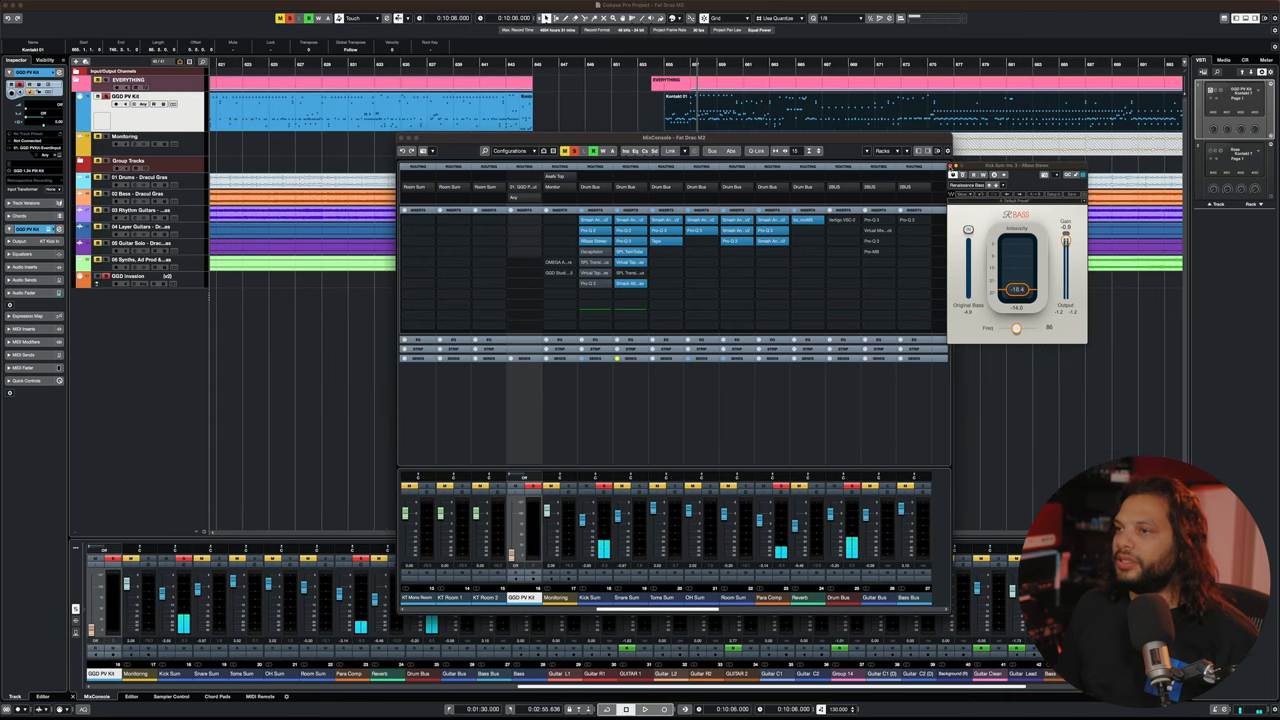
click(951, 167)
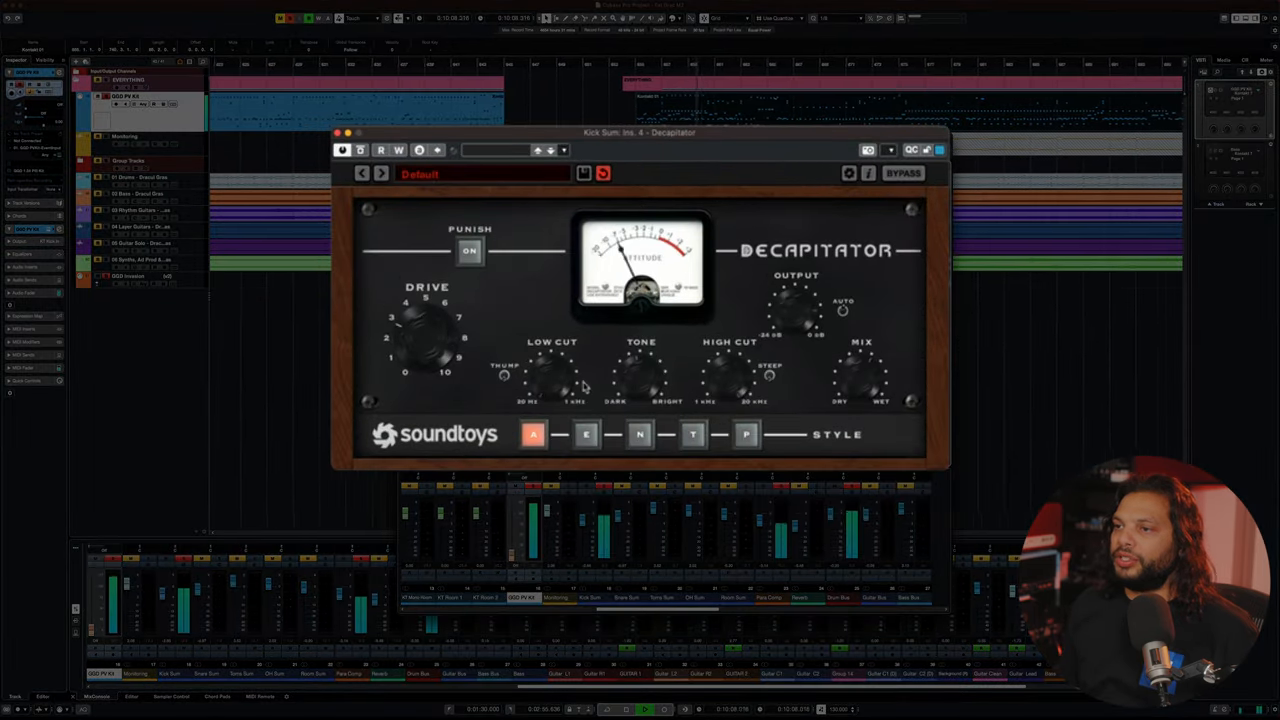
Set the kick's Decapitator to style N and bring up the SPL Transient Designer Plus on Kick Sum
click(639, 434)
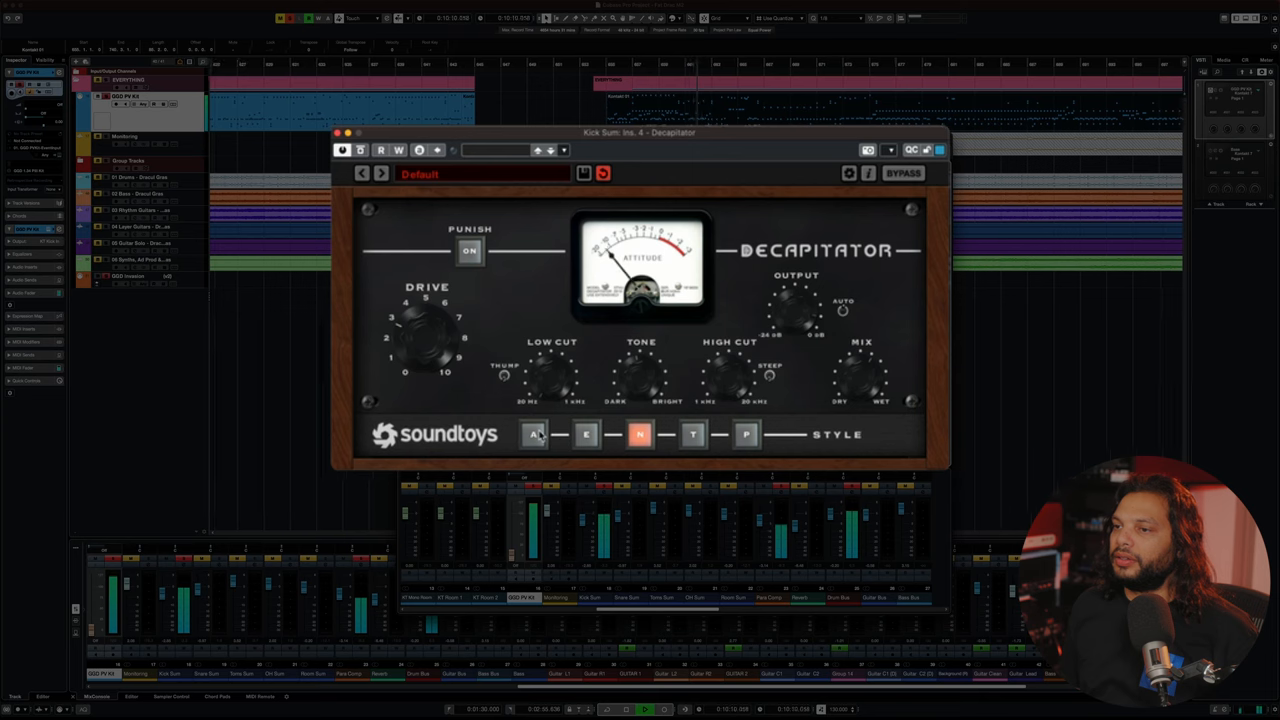
click(533, 434)
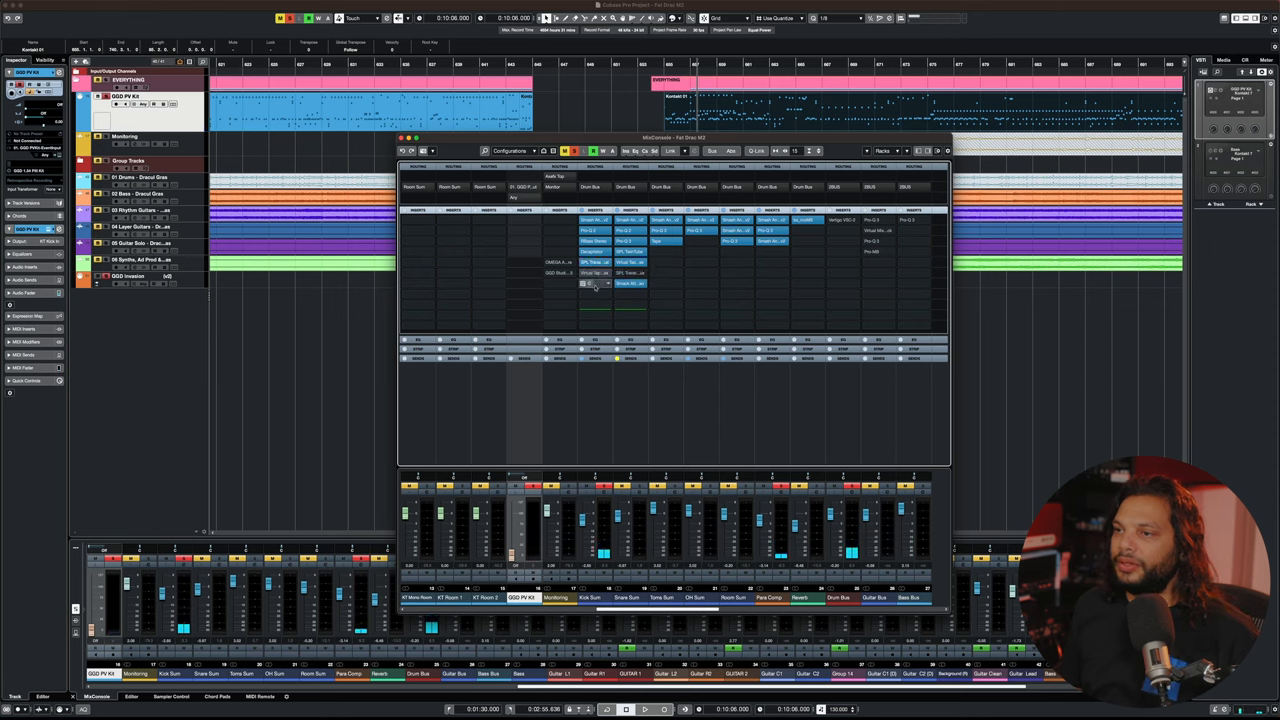
click(593, 283)
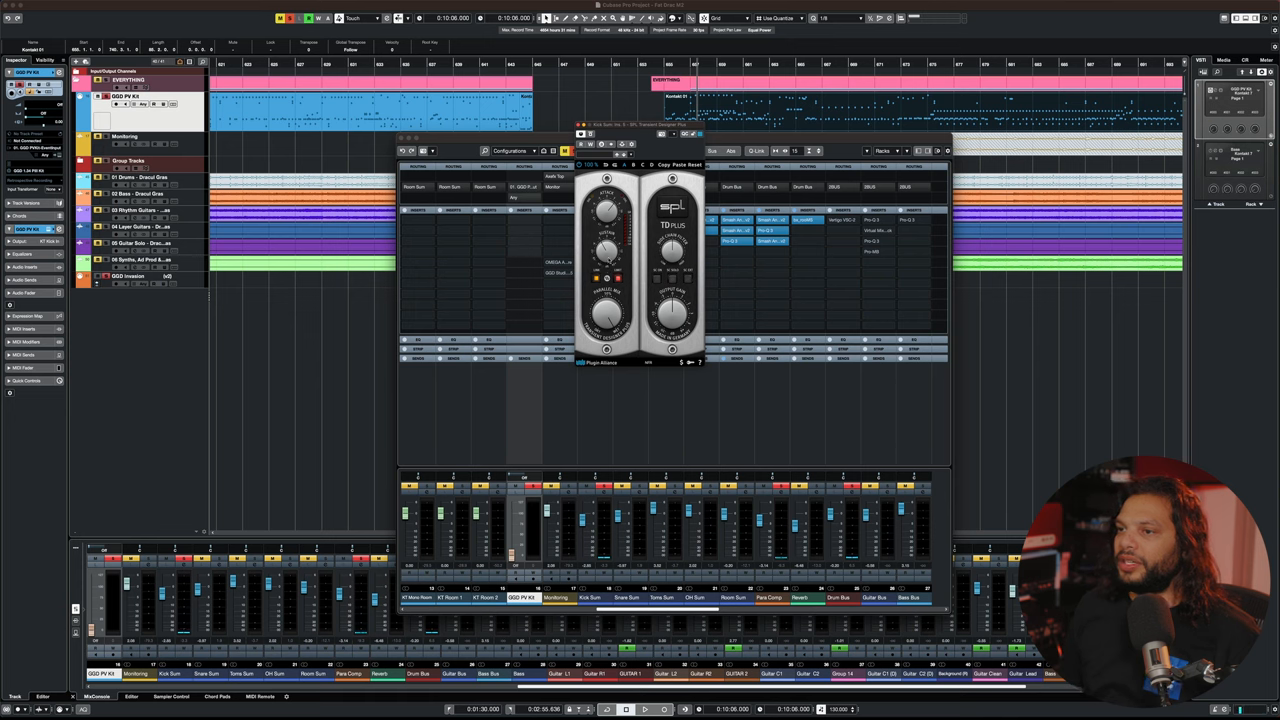
Dismiss the transient designer, toggle an insert bypass and bring up Pro-Q 3 on Kick Sum
click(579, 137)
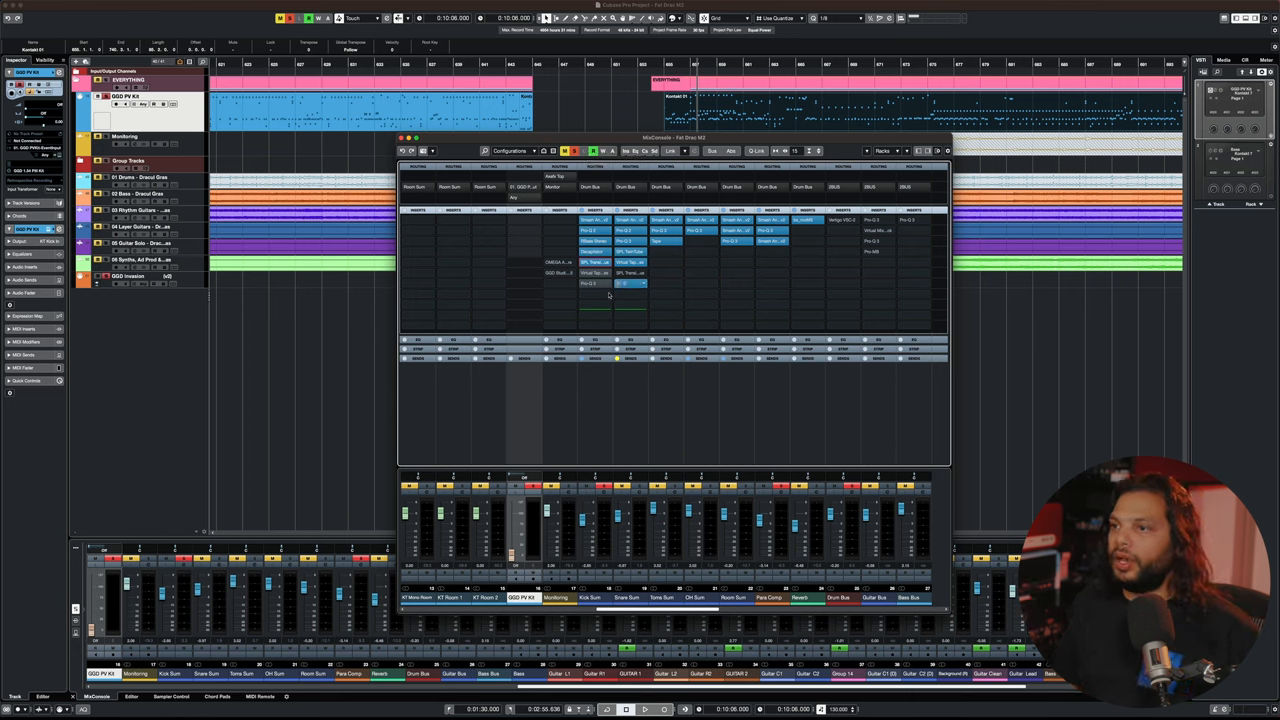
mouse_move(588, 273)
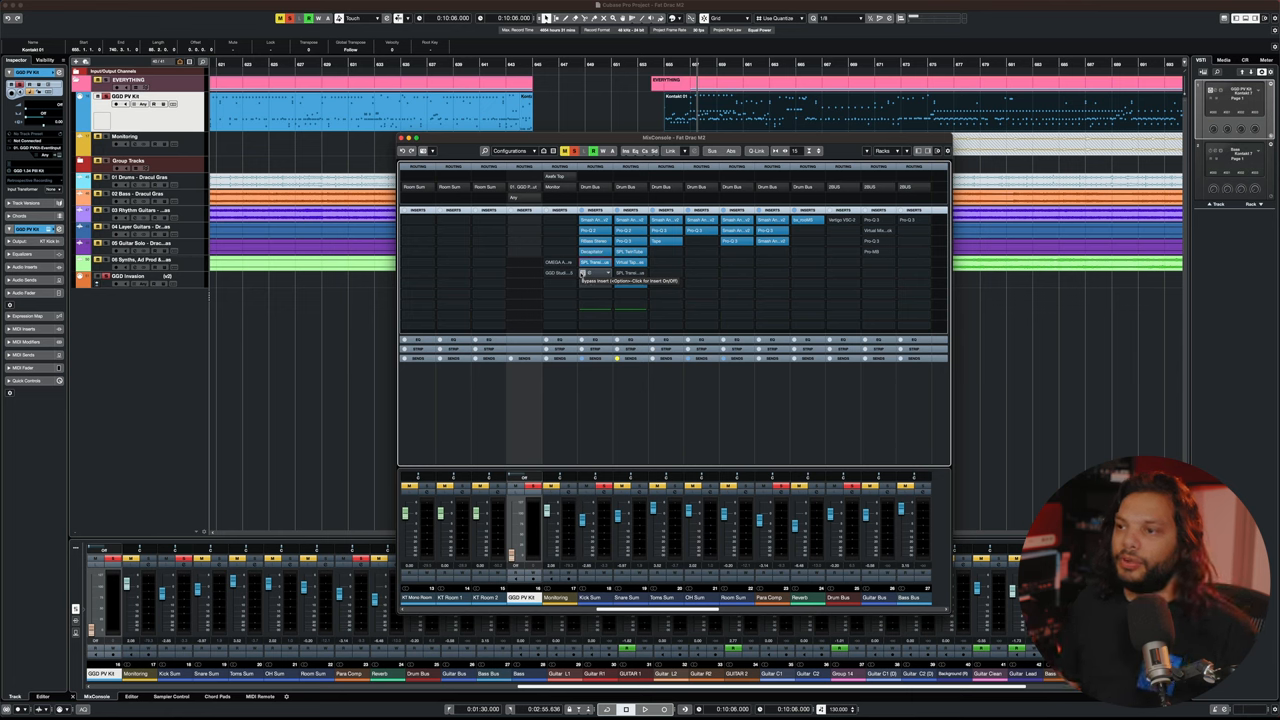
click(595, 272)
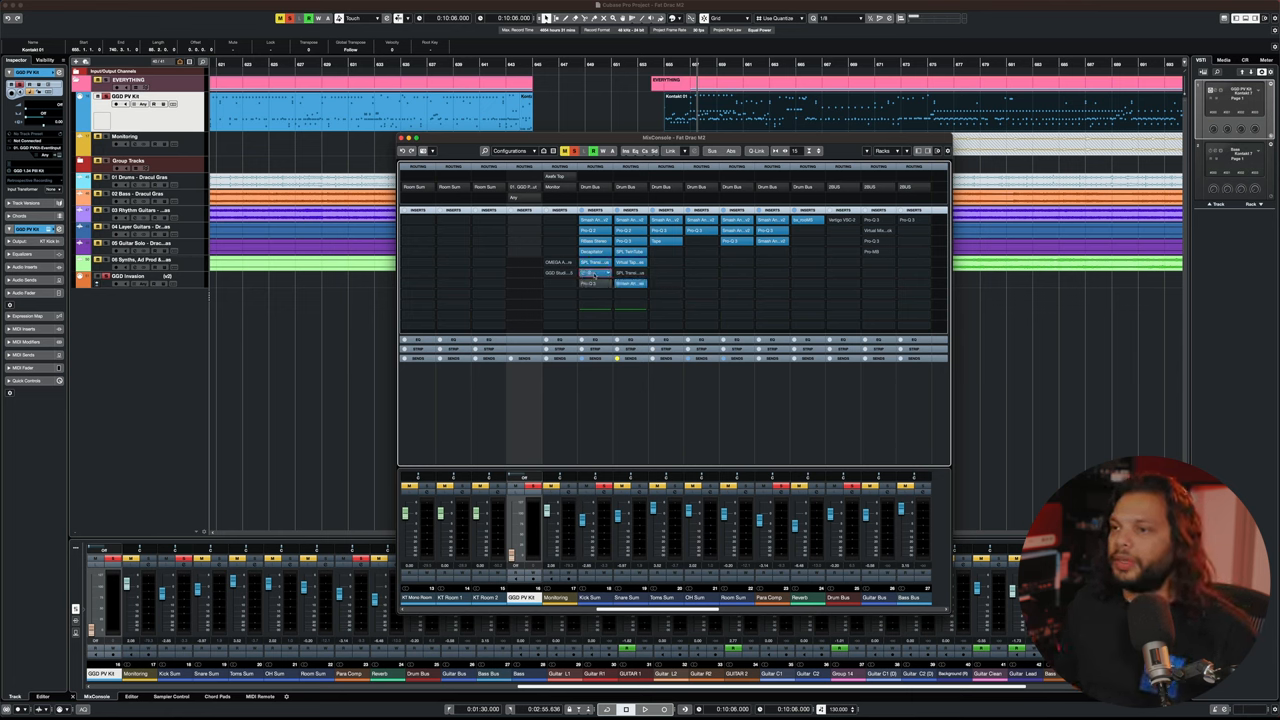
click(594, 262)
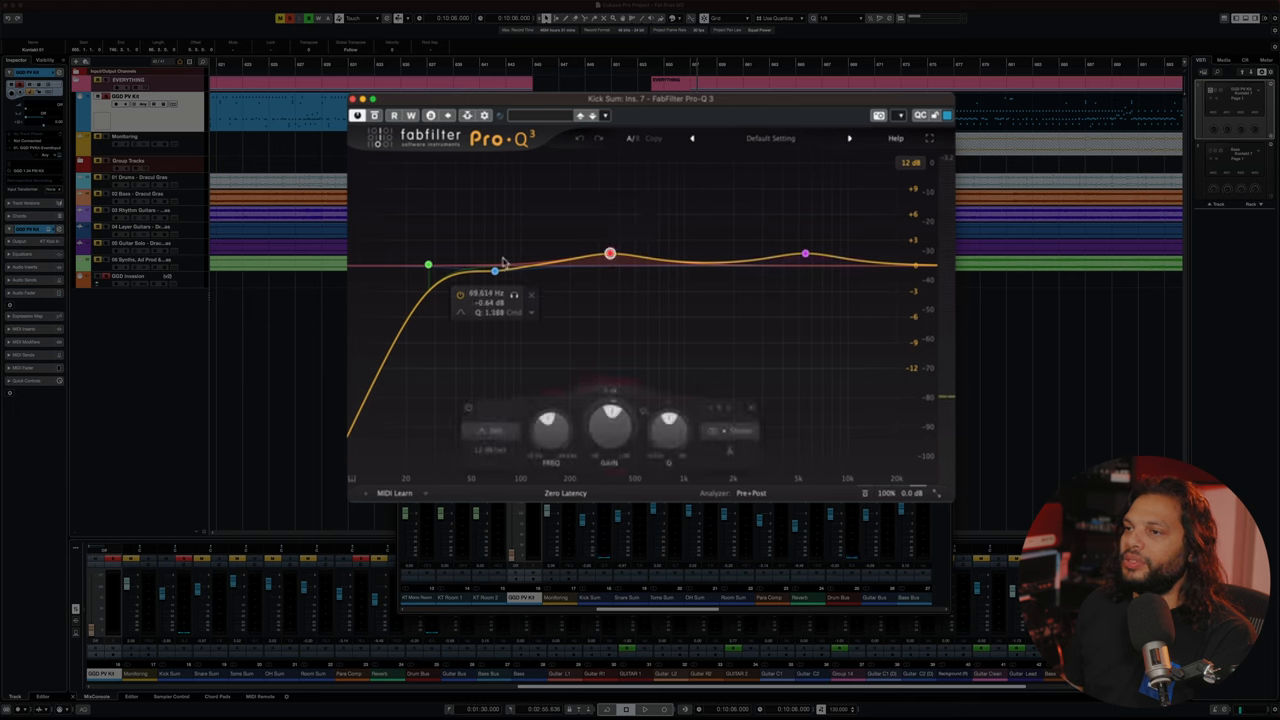
Check the 352 Hz boost band in Pro-Q 3, then bring up the Smash Grab compressor on Kick Sum
click(805, 253)
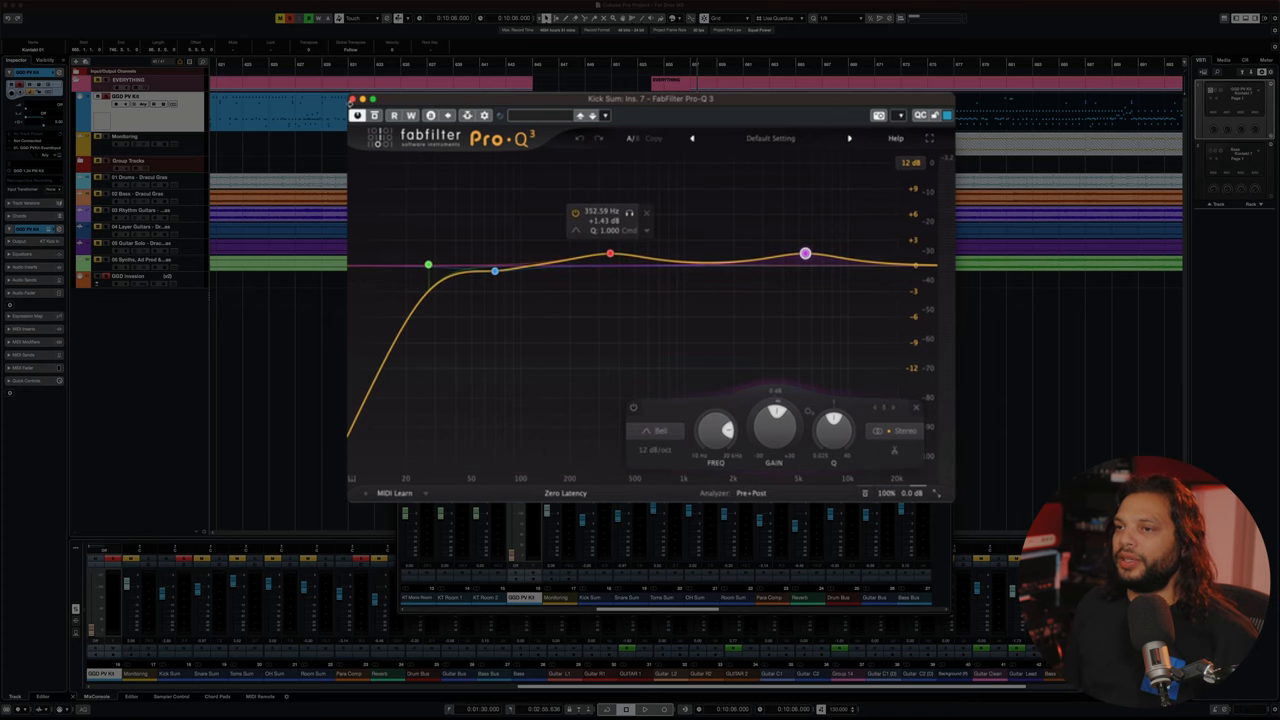
click(643, 709)
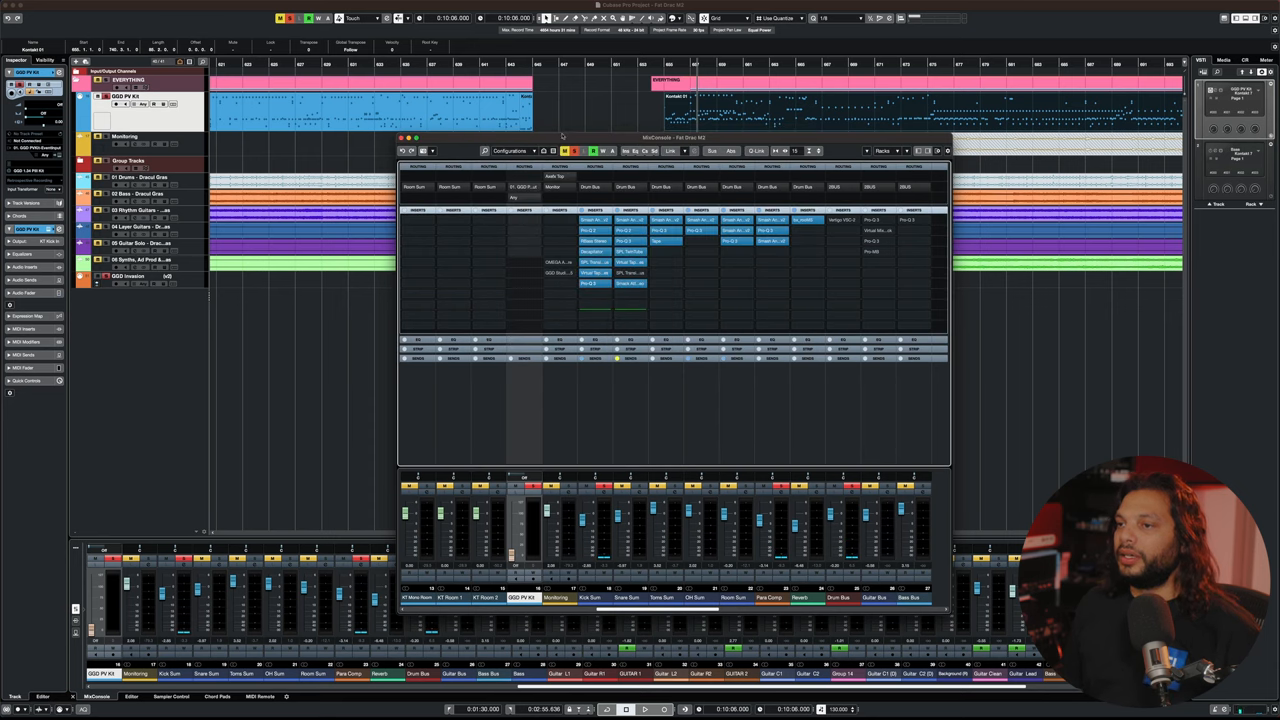
click(644, 709)
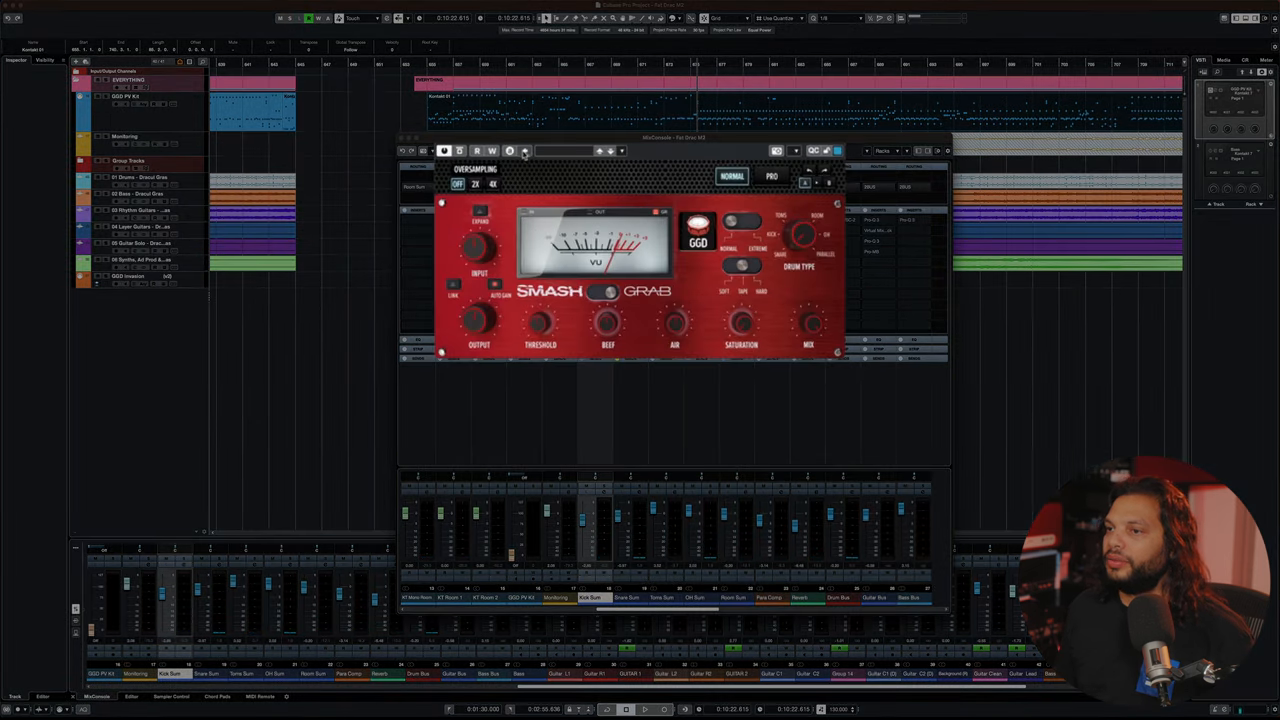
Swap the Smash Grab window for the FabFilter Pro-Q 2 with its steep low cut
click(645, 709)
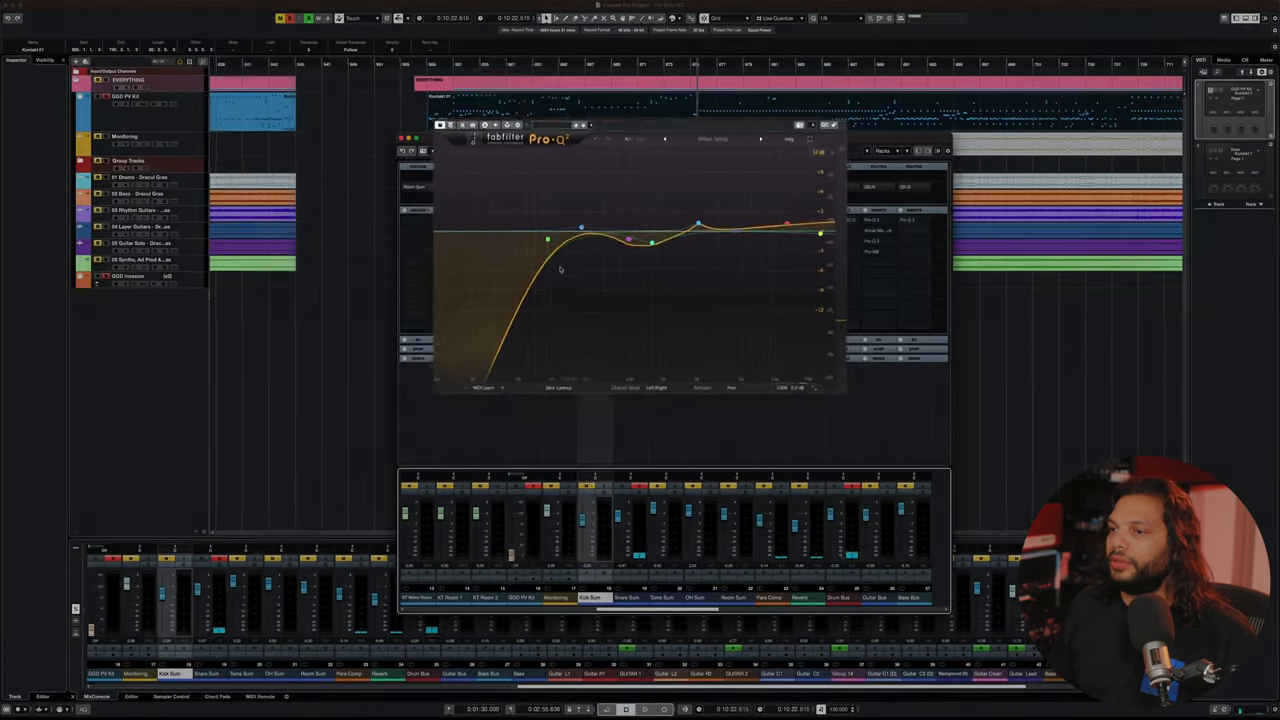
Review the Pro-Q 3 curve and nudge the 3151.9 Hz band before returning to the MixConsole
click(645, 709)
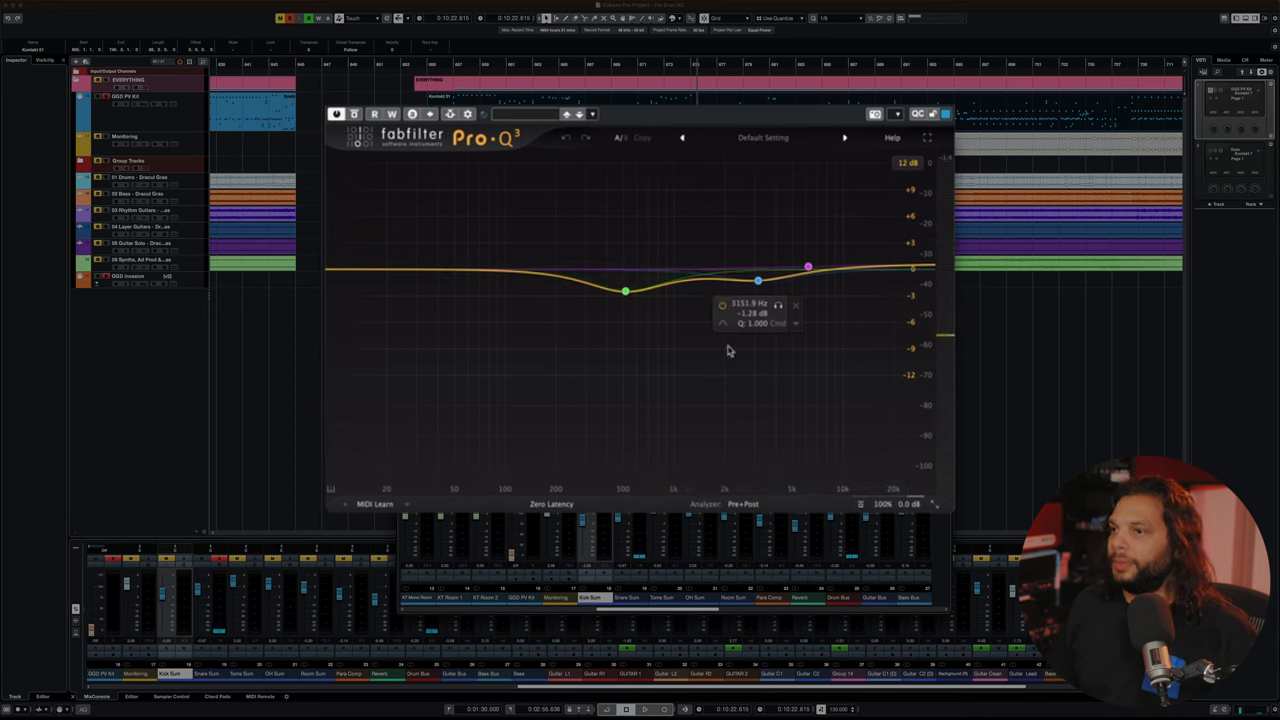
mouse_move(775, 335)
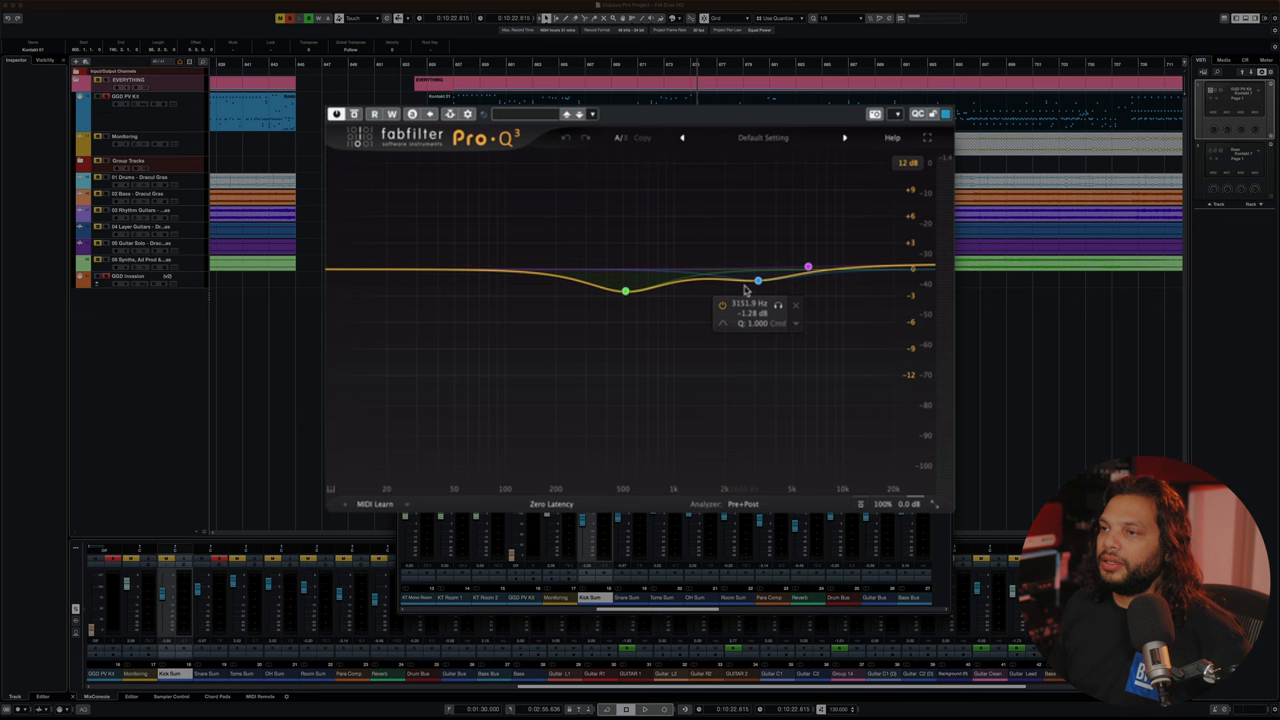
drag(757, 290, 758, 281)
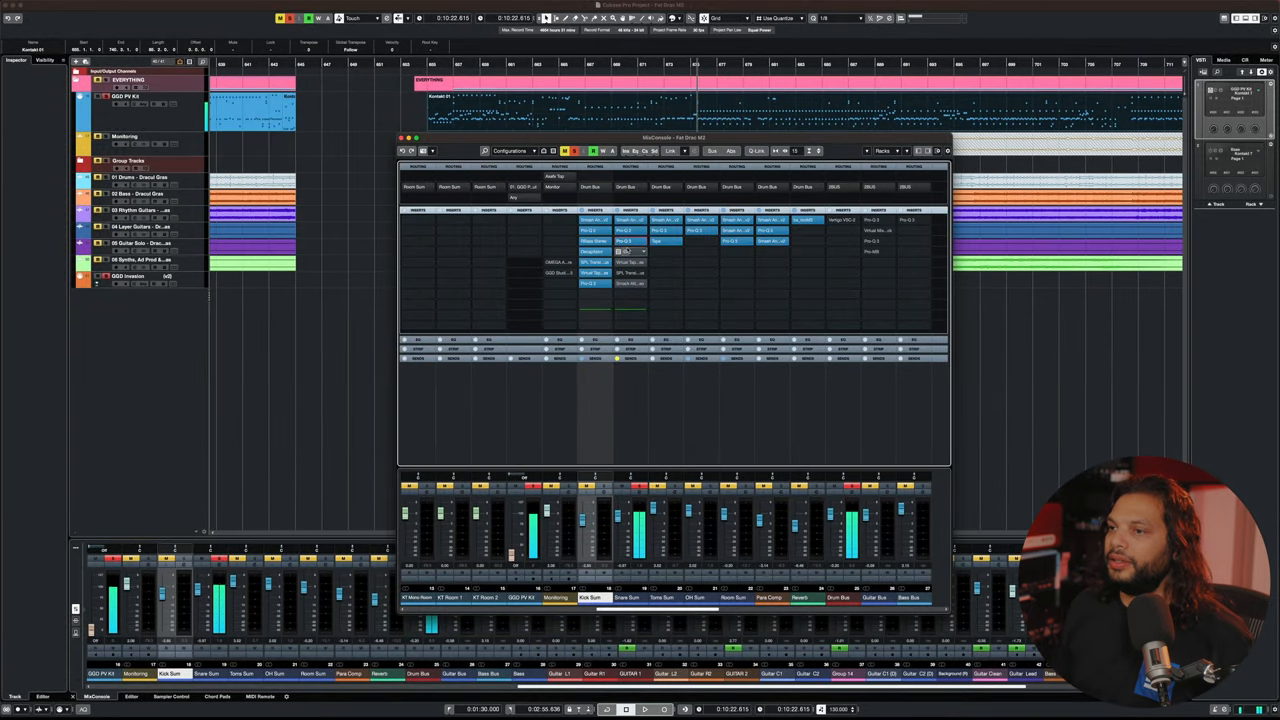
mouse_move(625, 252)
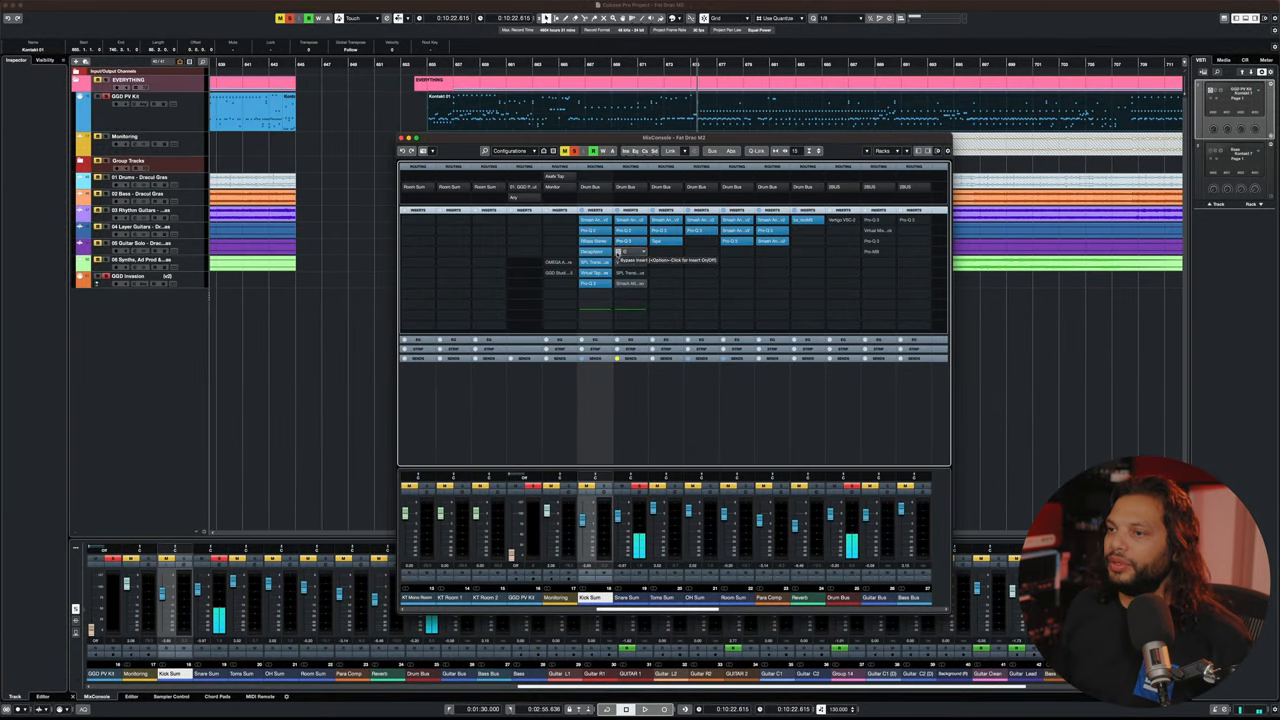
click(595, 250)
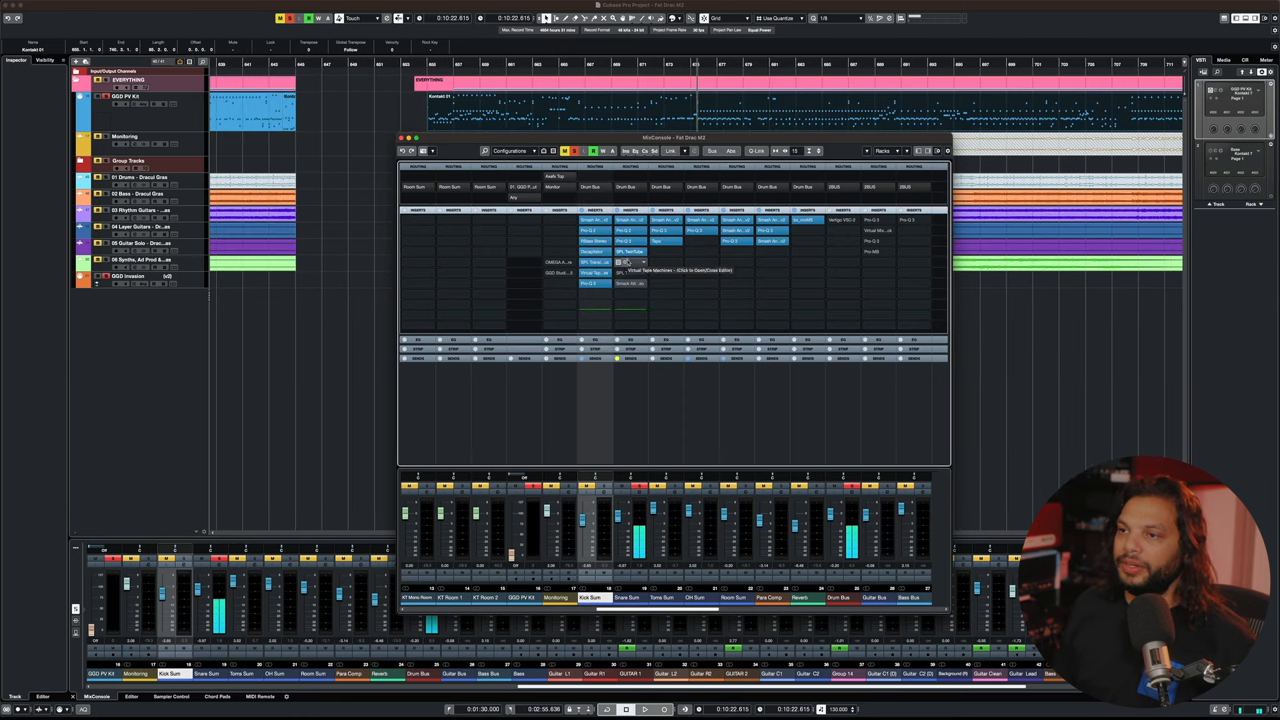
click(629, 262)
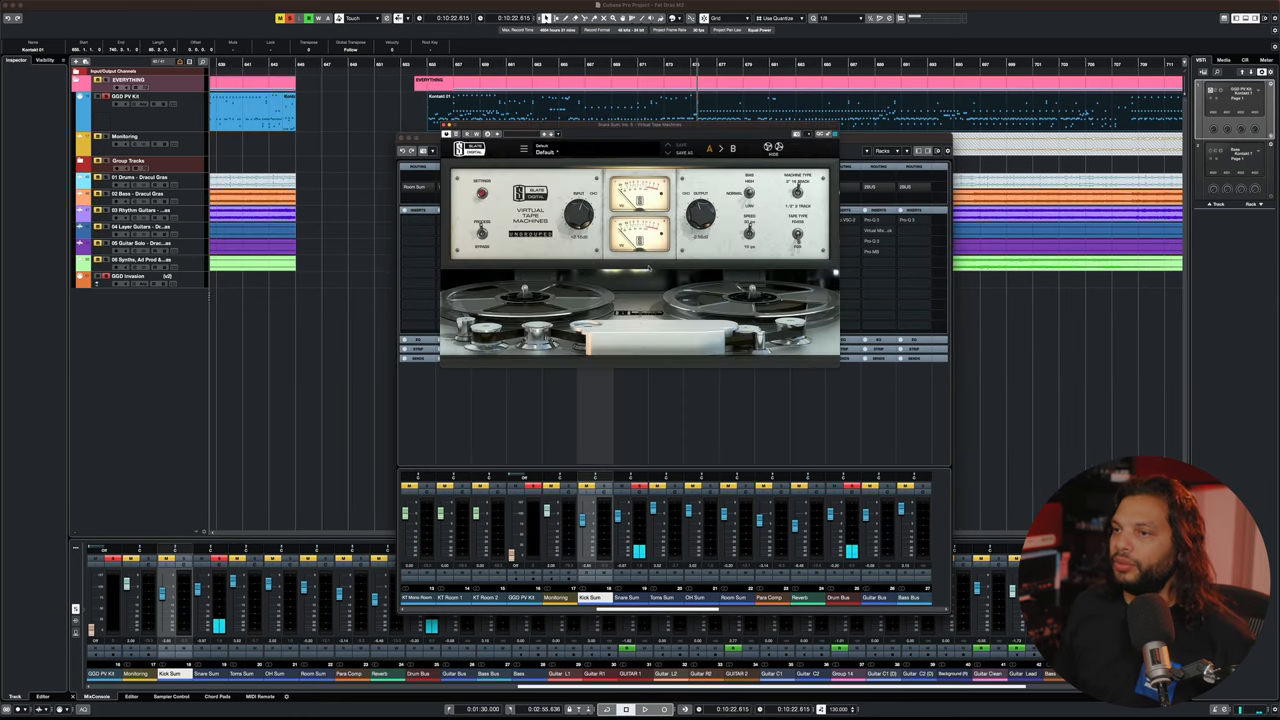
click(644, 709)
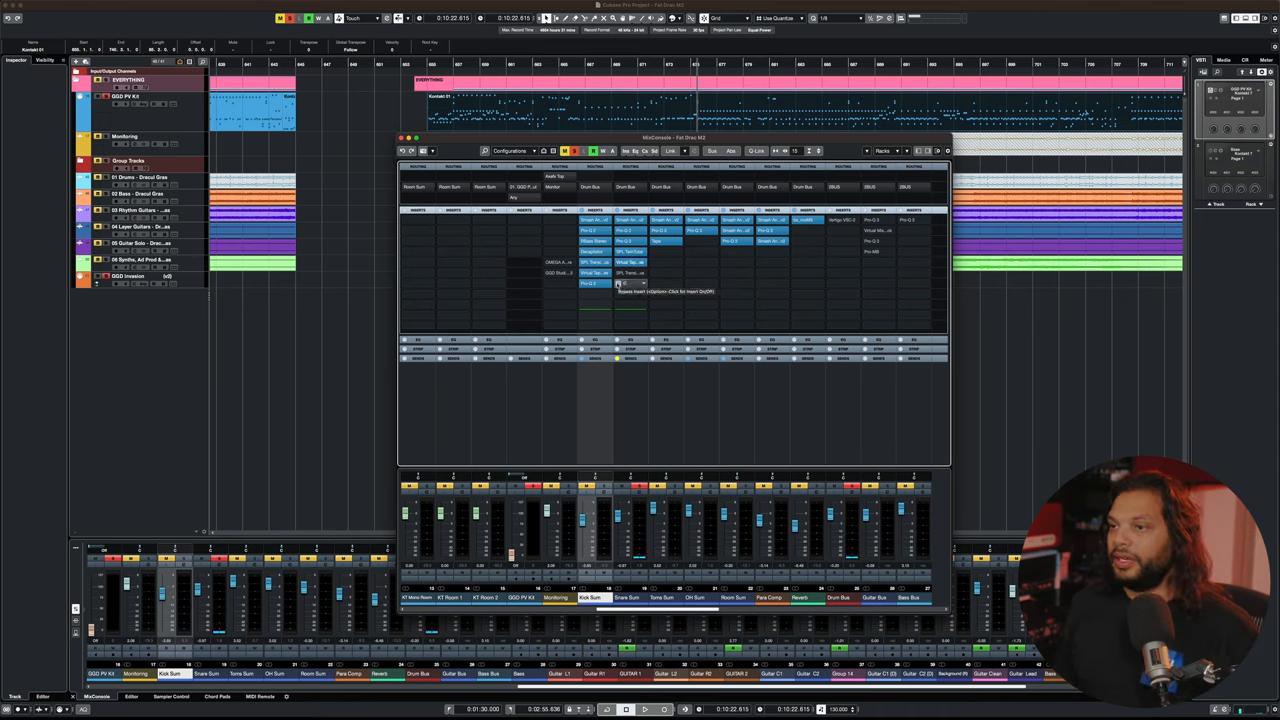
click(625, 283)
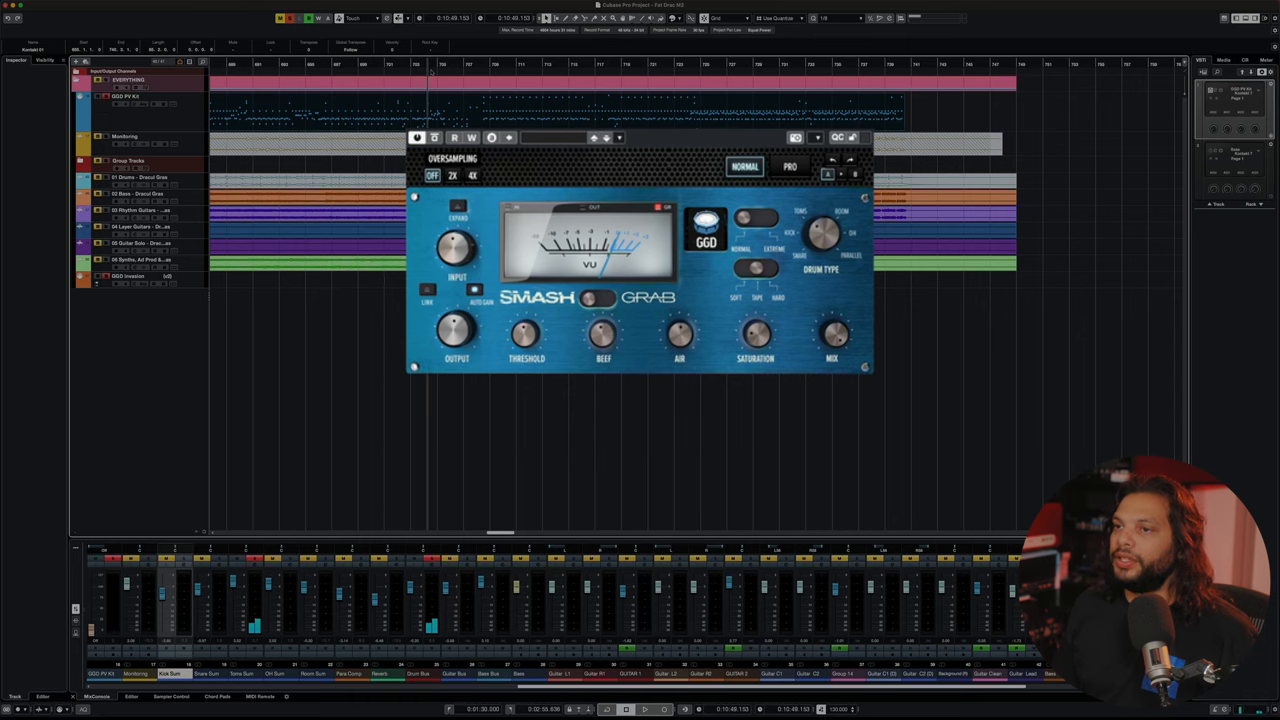
Show the Smash And Grab compressor over the arrangement with the MixConsole window closed
click(643, 709)
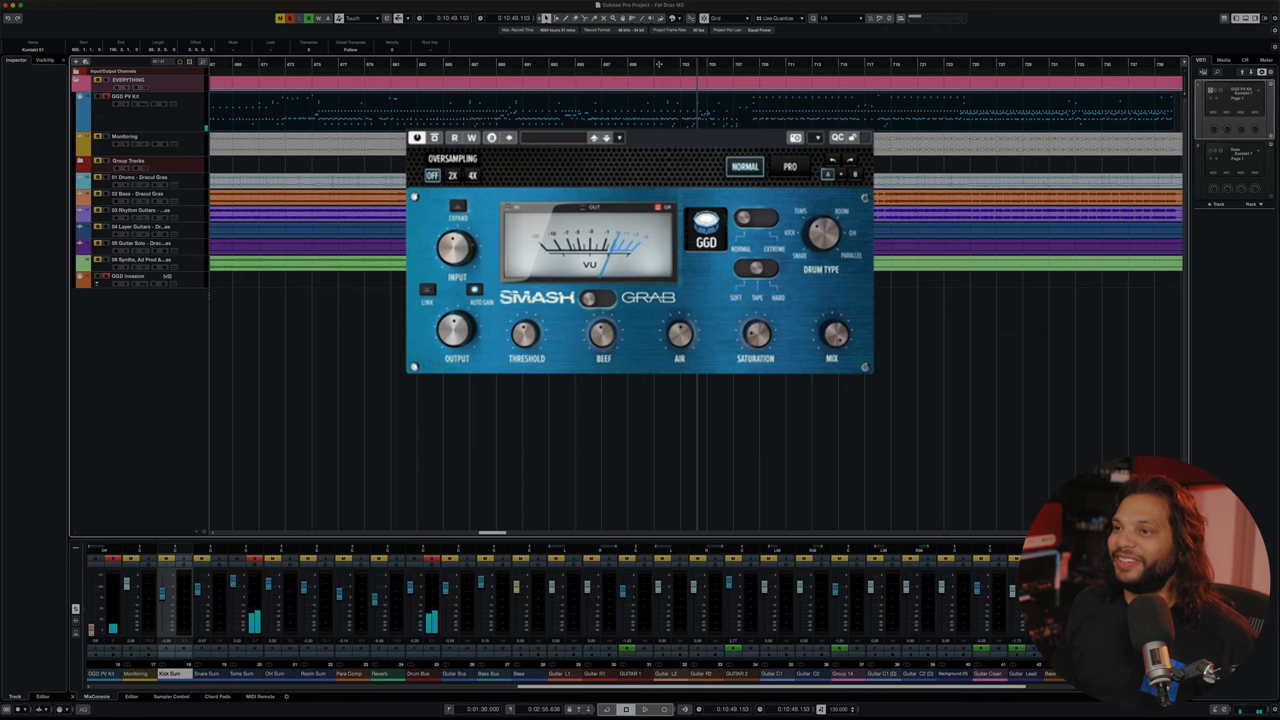
click(644, 709)
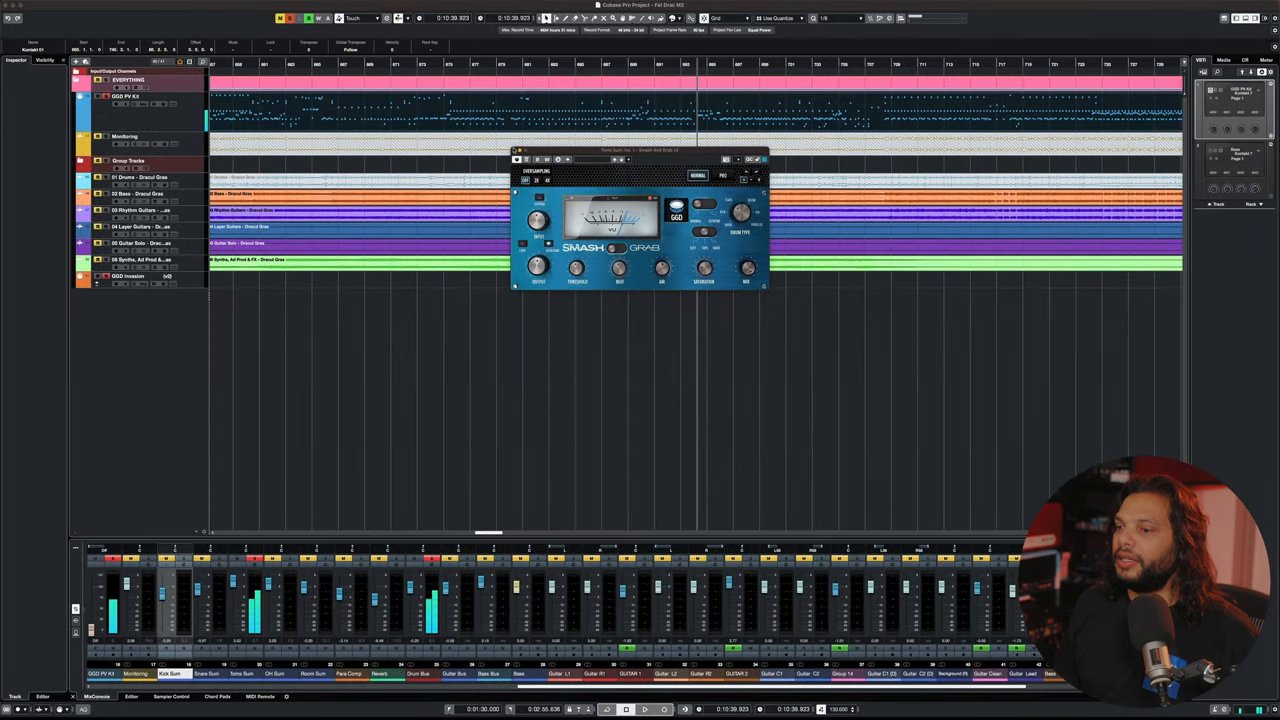
Review the Toms Sum channel settings with its Para Comp send, then clear all plugin windows
click(763, 159)
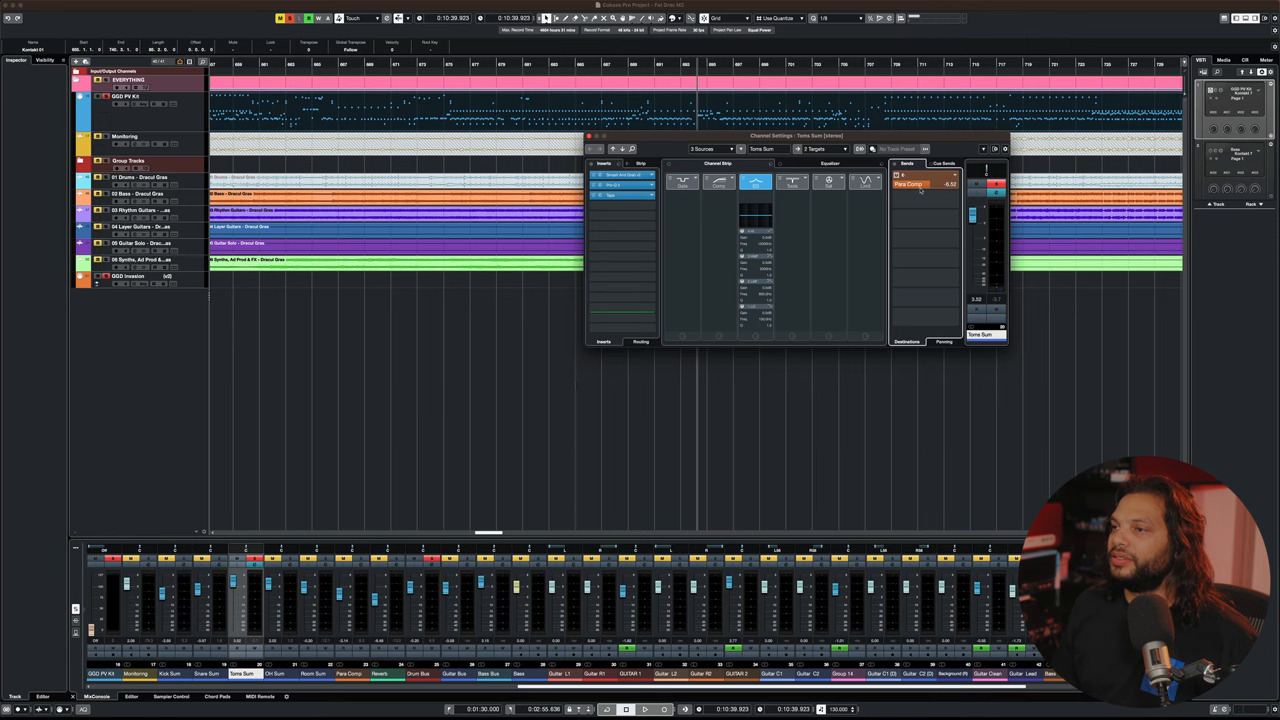
click(644, 709)
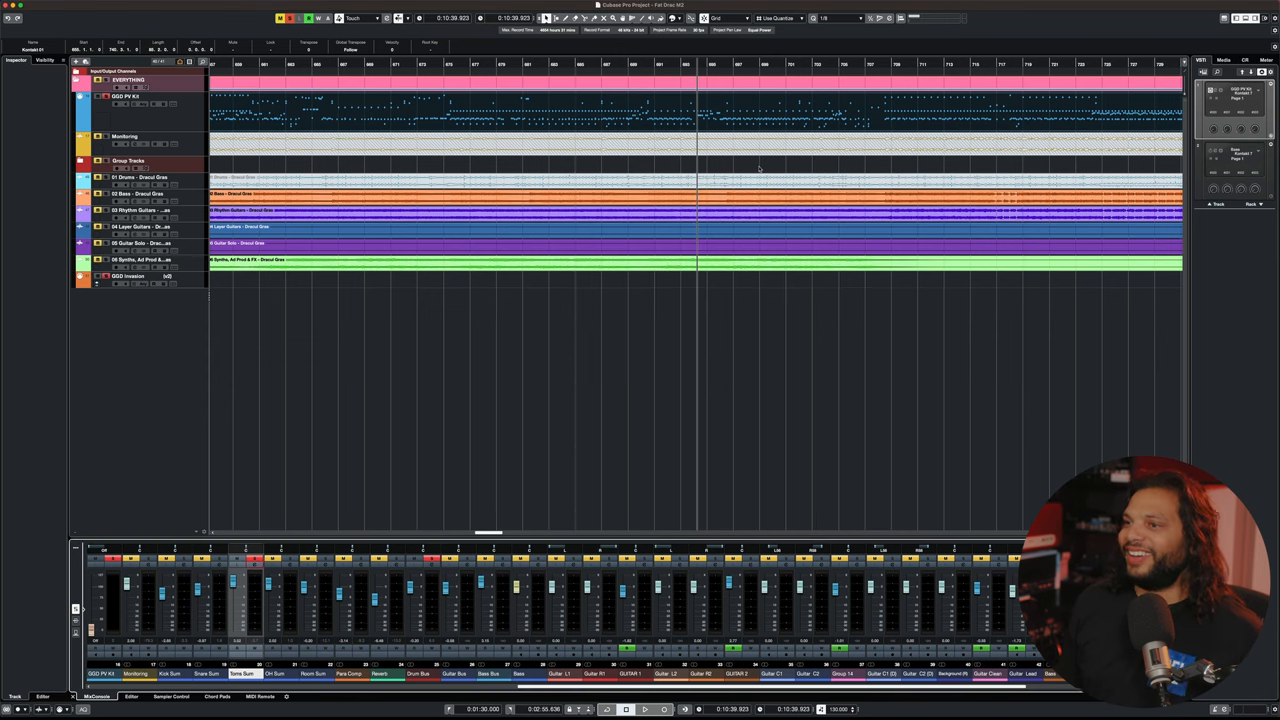
Show the OH Sum channel settings with its compressor and EQ inserts and Para Comp send
click(644, 709)
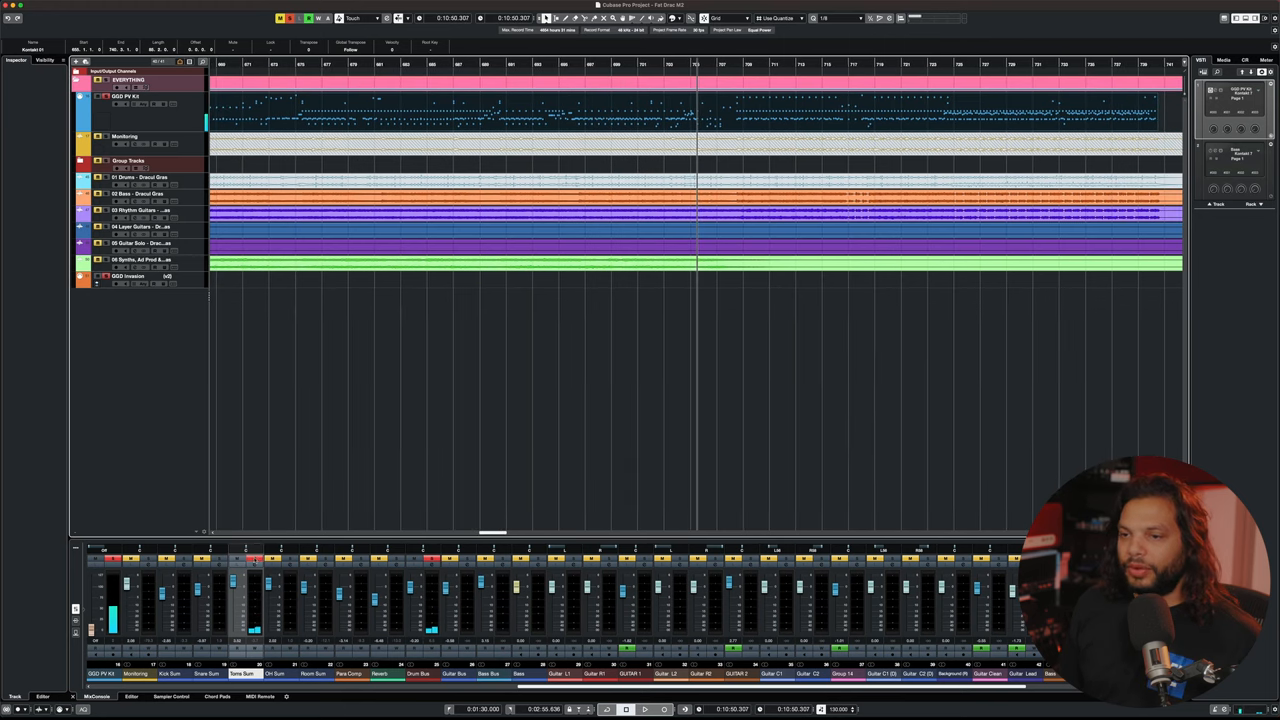
click(645, 709)
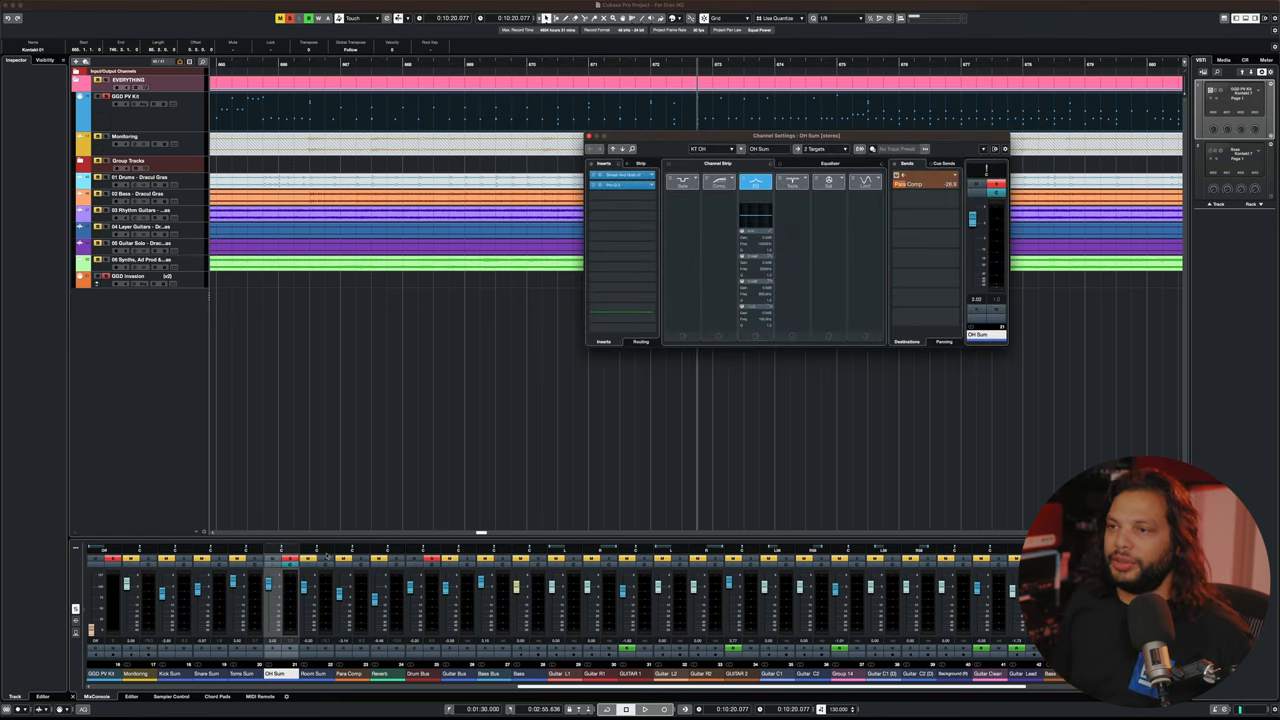
Bring up the OH Sum Smash Grab compressor, then its Pro-Q 3 EQ with the steep low cut
click(604, 163)
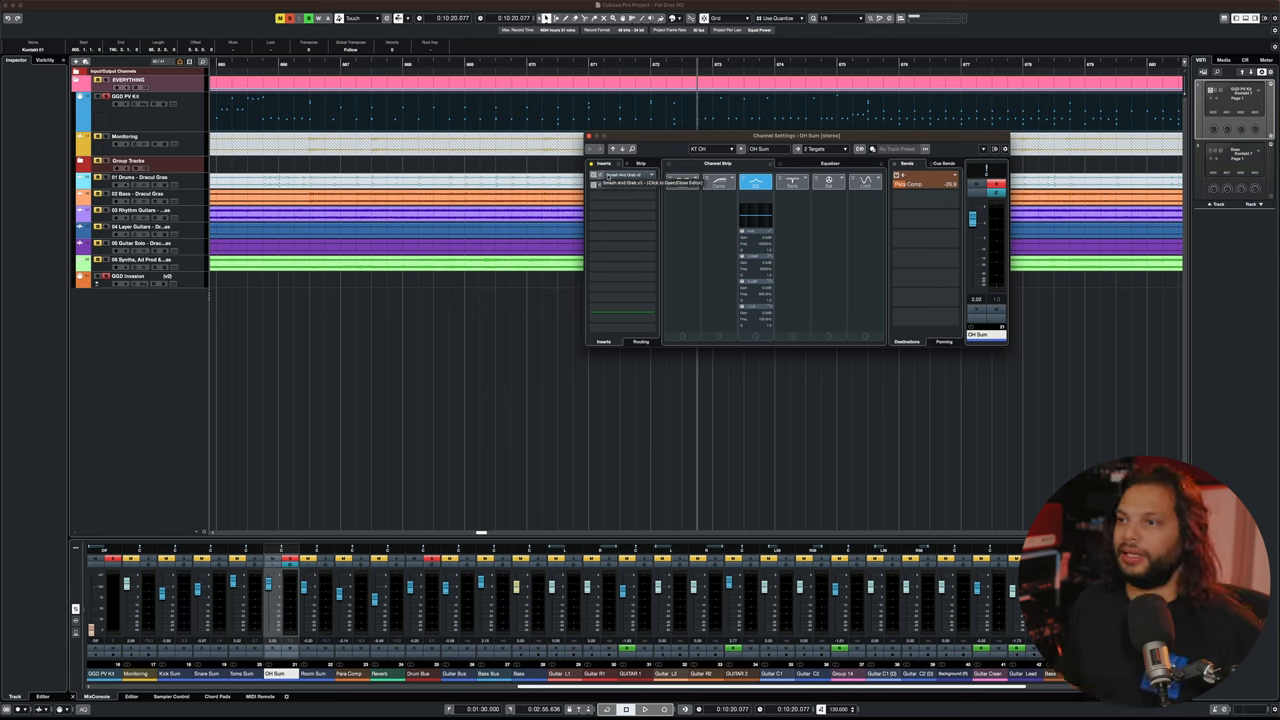
click(620, 175)
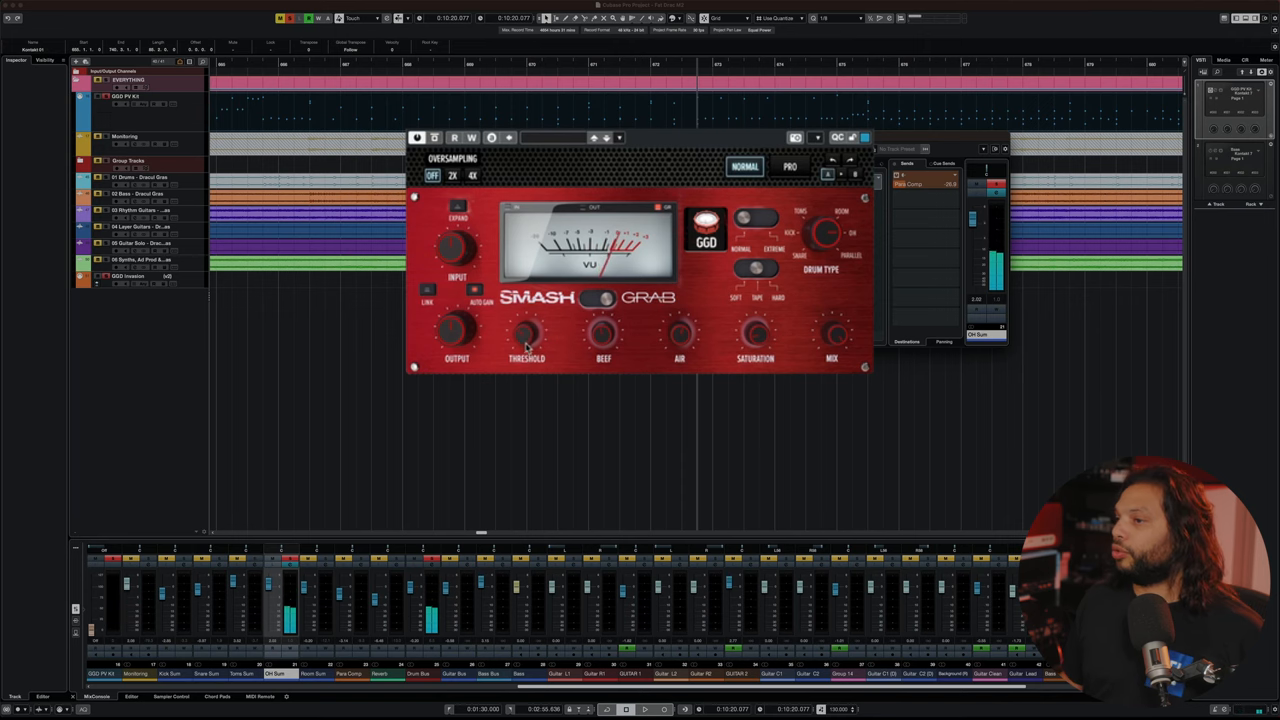
click(645, 709)
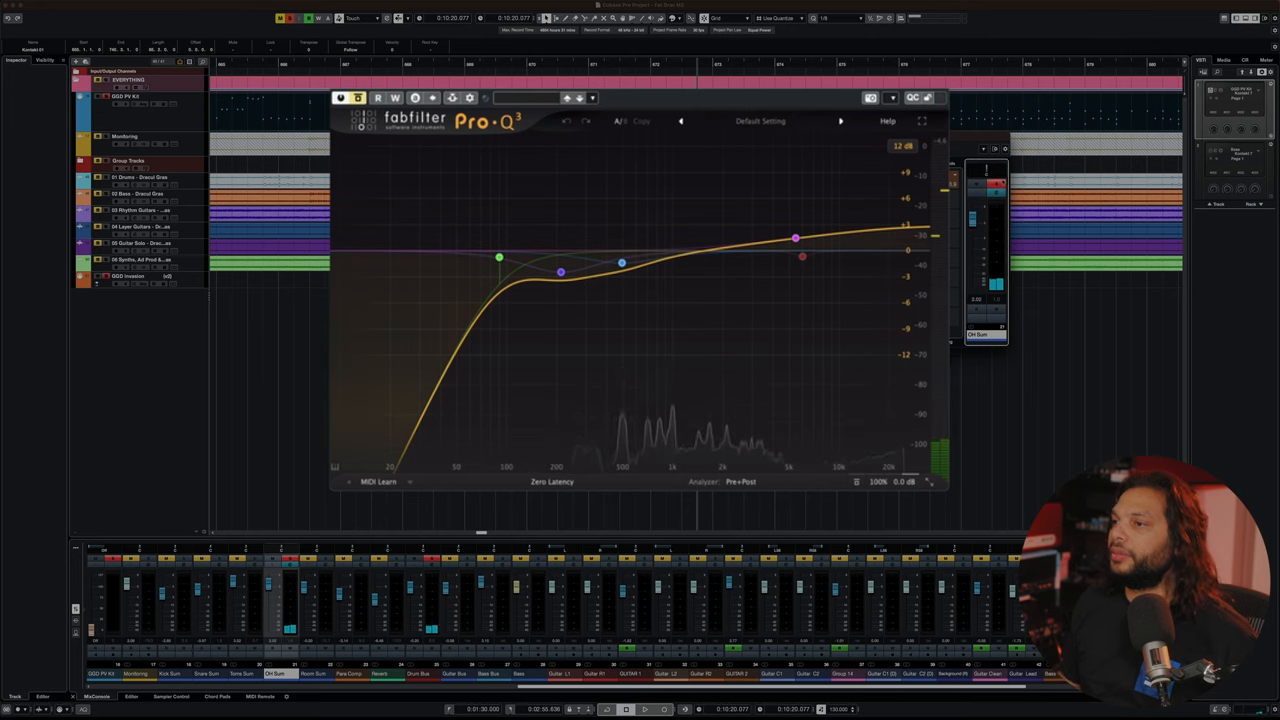
Inspect the 78 Hz low cut, nudge the 1.5 dB dip near 210 Hz, and close the OH Sum Pro-Q 3
click(499, 258)
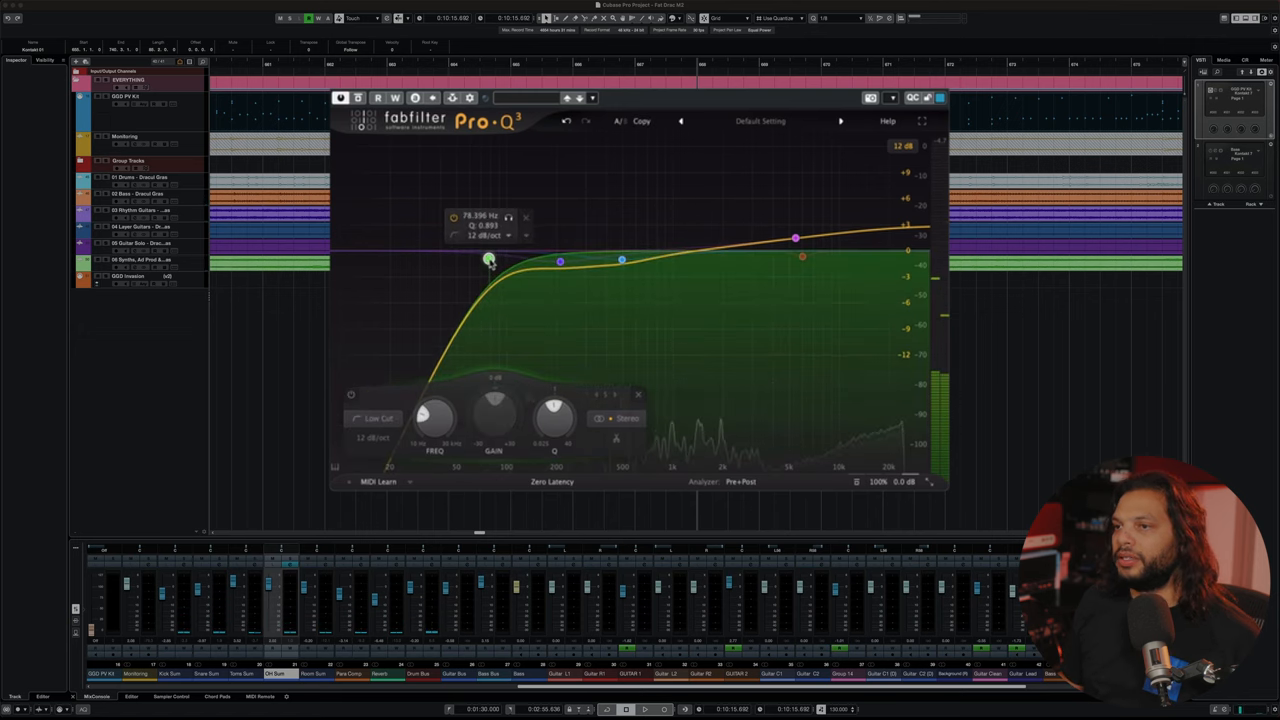
click(560, 261)
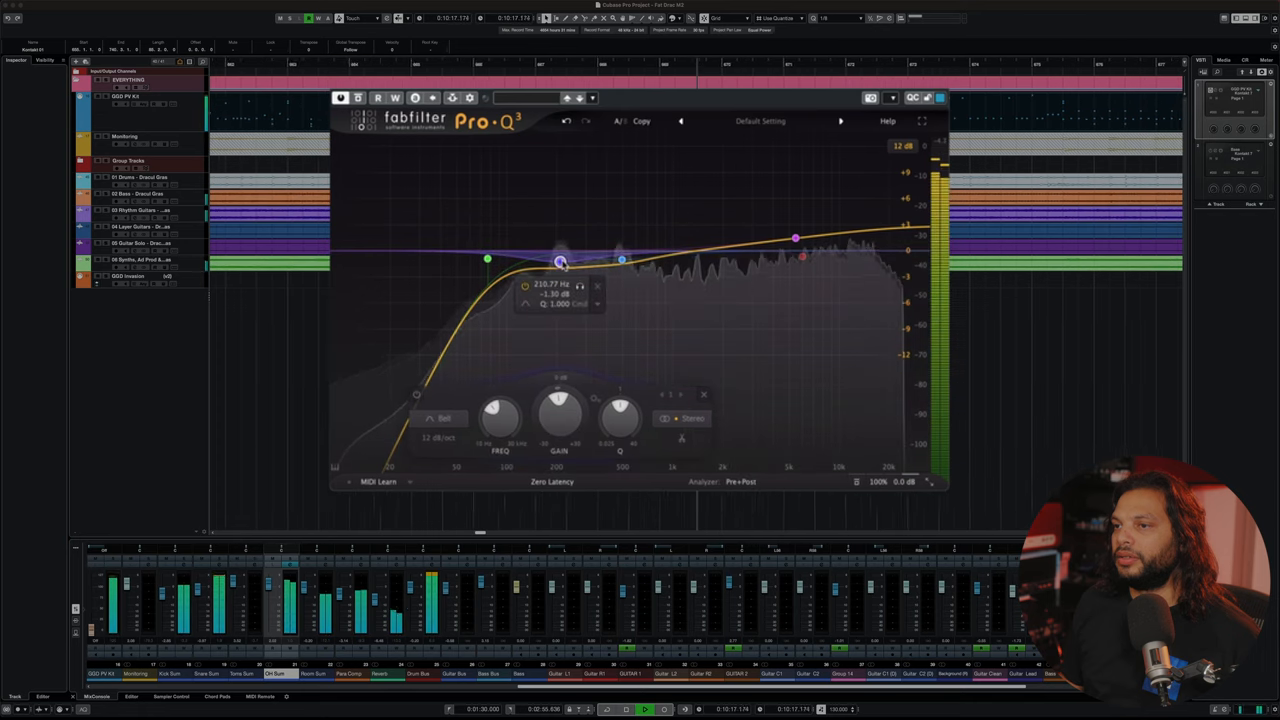
drag(560, 262, 623, 261)
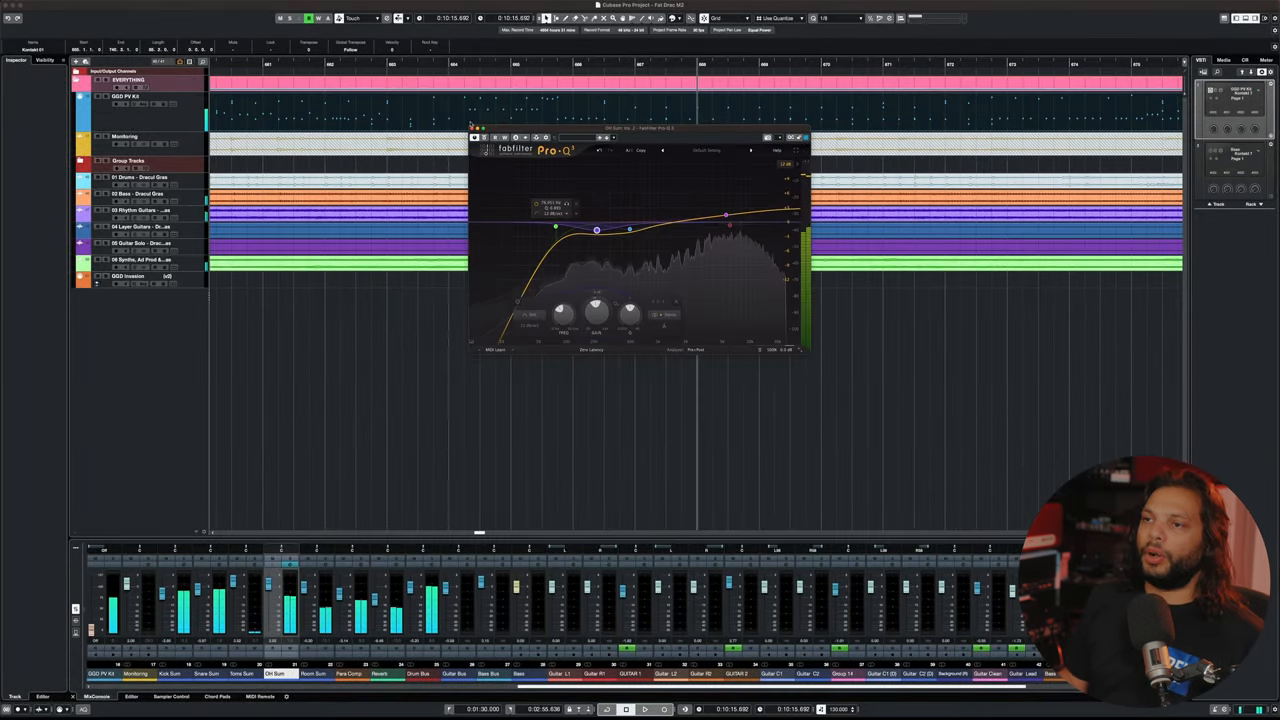
click(805, 137)
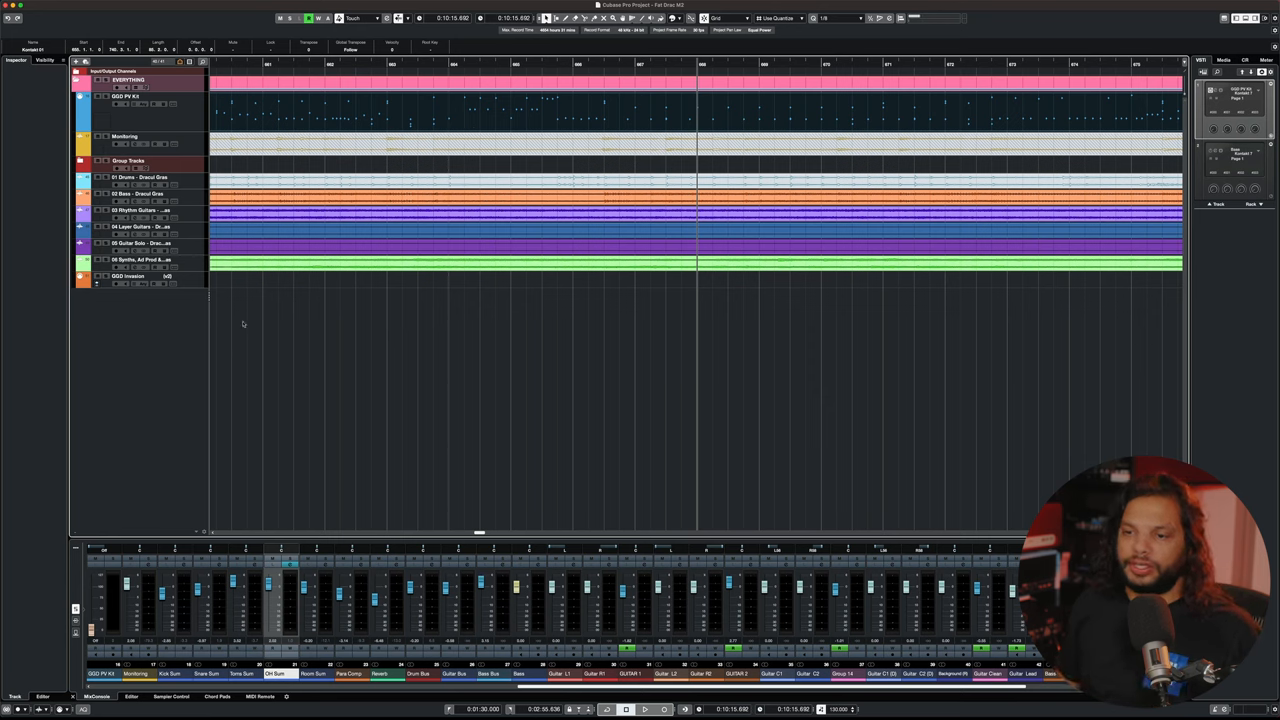
mouse_move(228, 510)
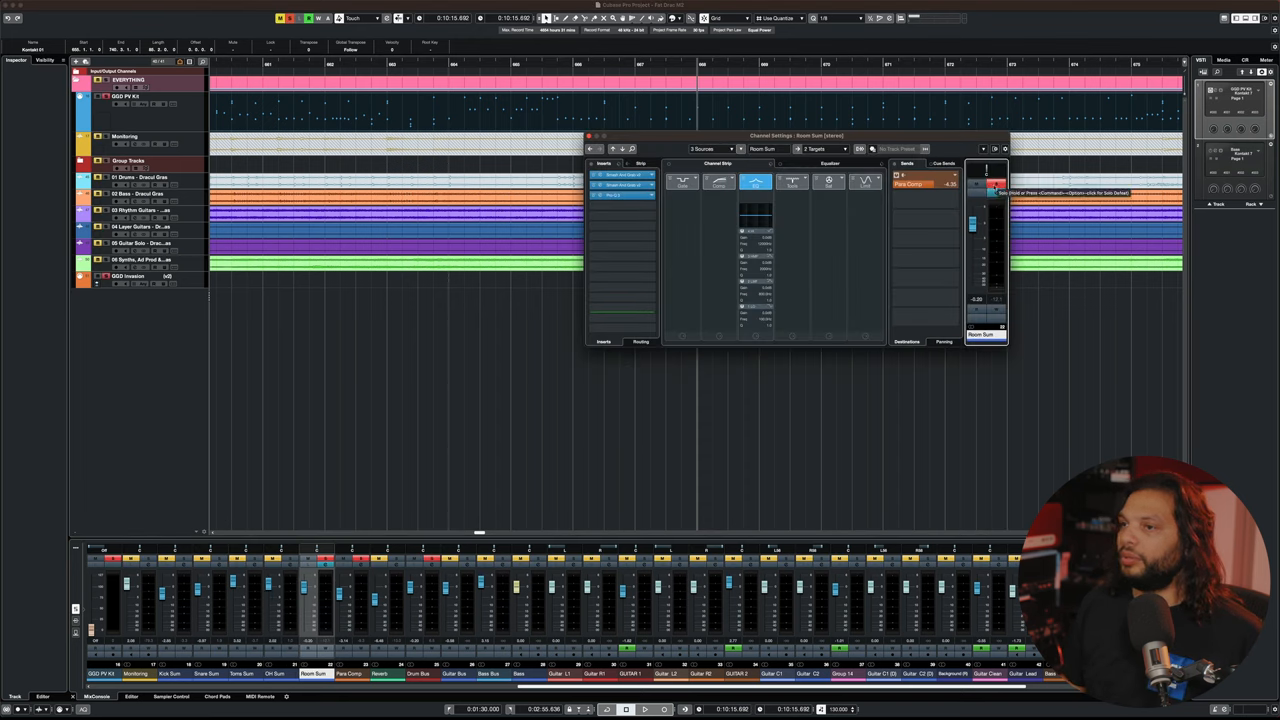
Review the Smash and Grab compressor on the Room Sum bus, then close it
click(645, 709)
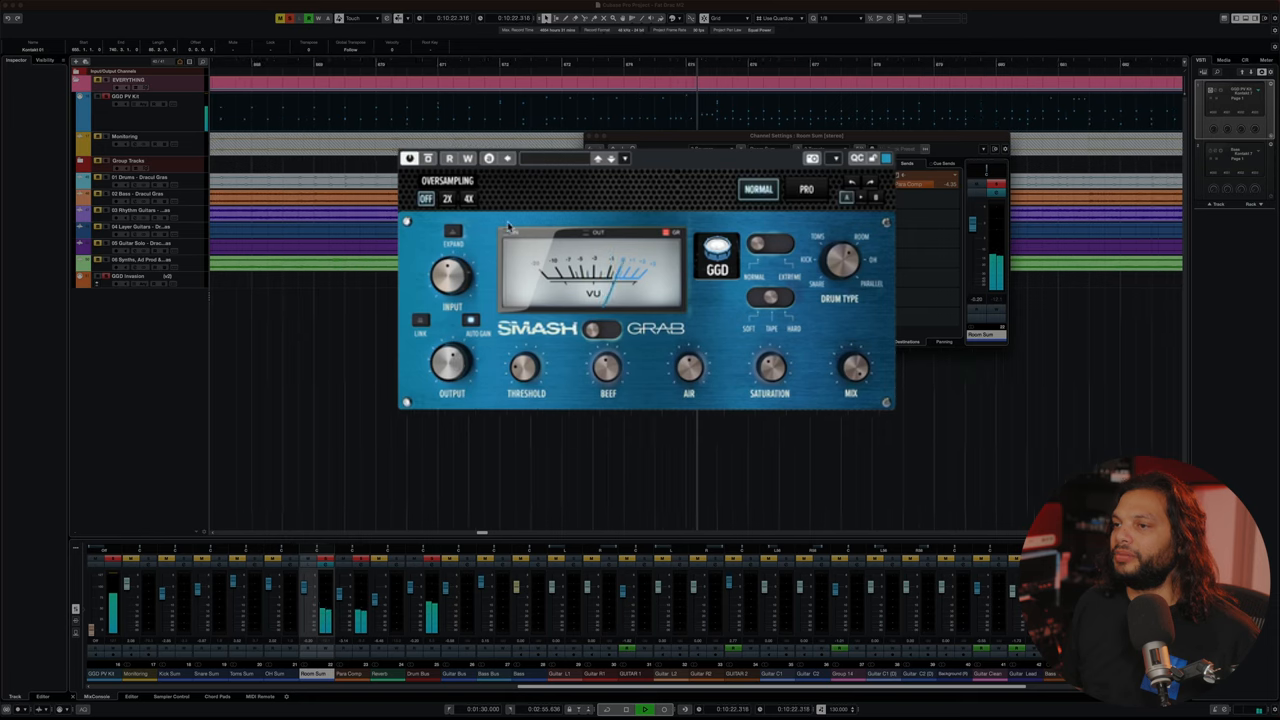
click(641, 341)
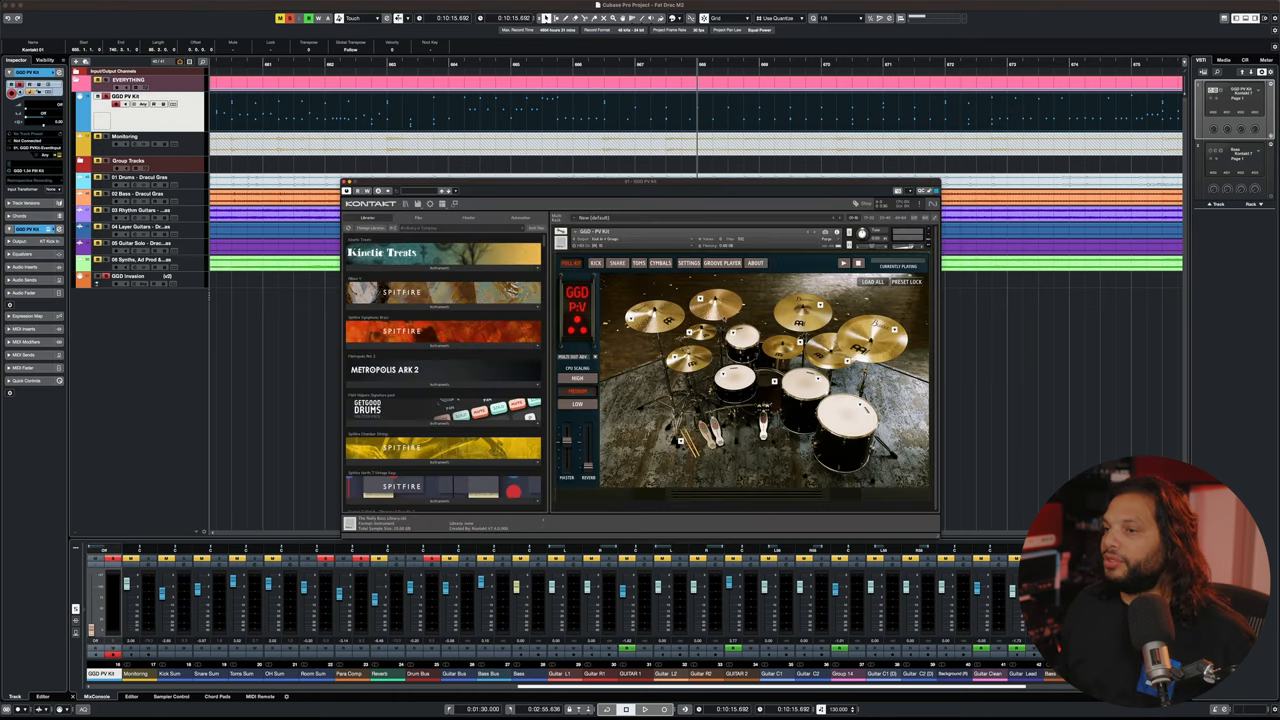
Switch the GGD P-V Kit to its Mixer page to review its internal channels
click(616, 263)
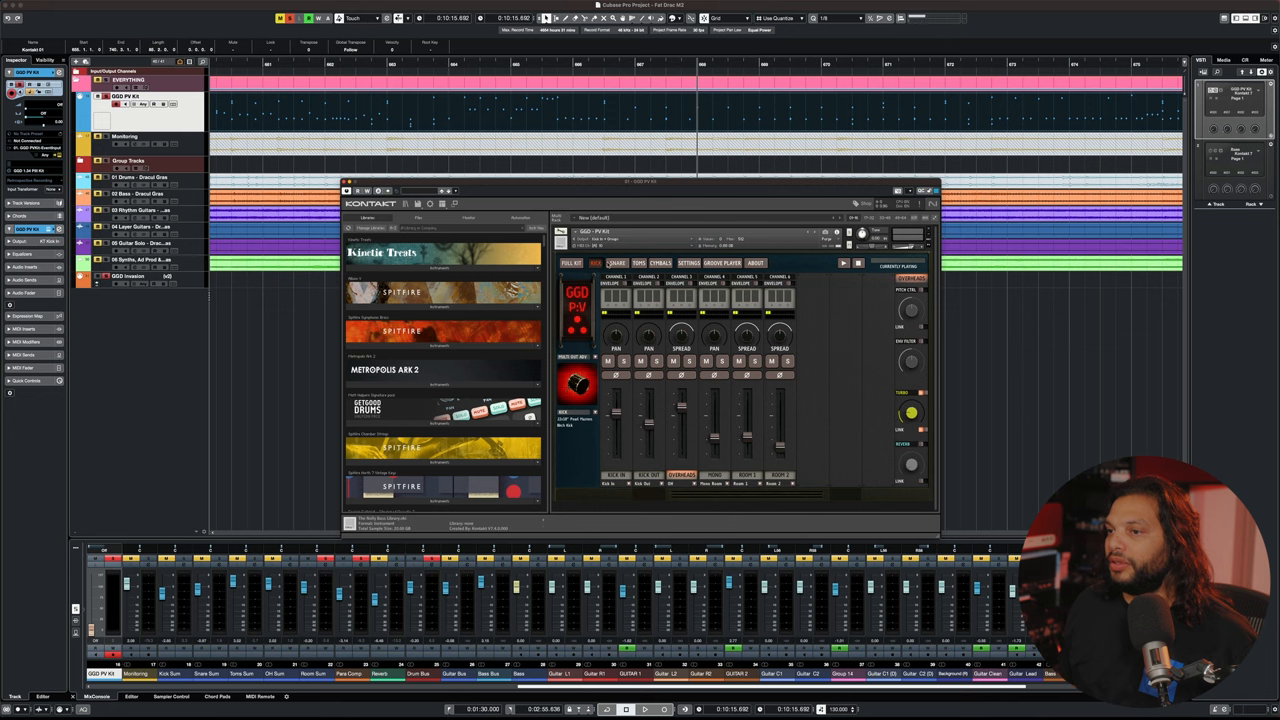
click(639, 263)
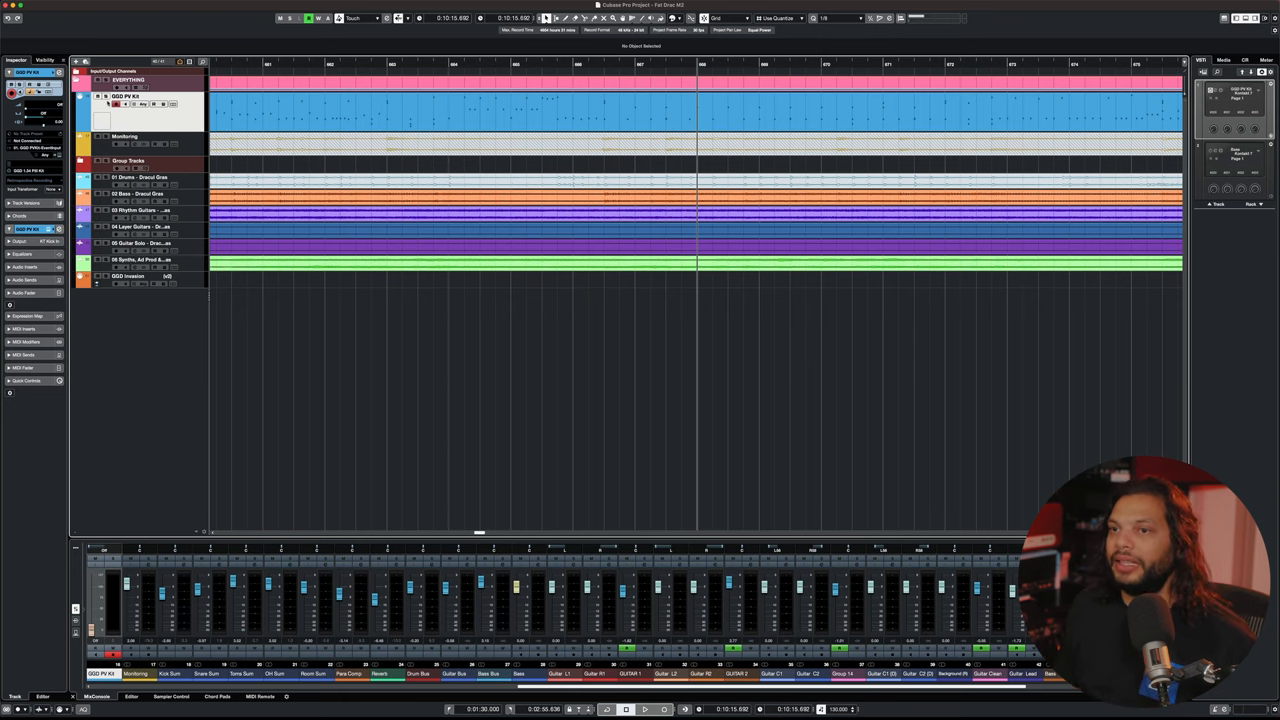
click(645, 709)
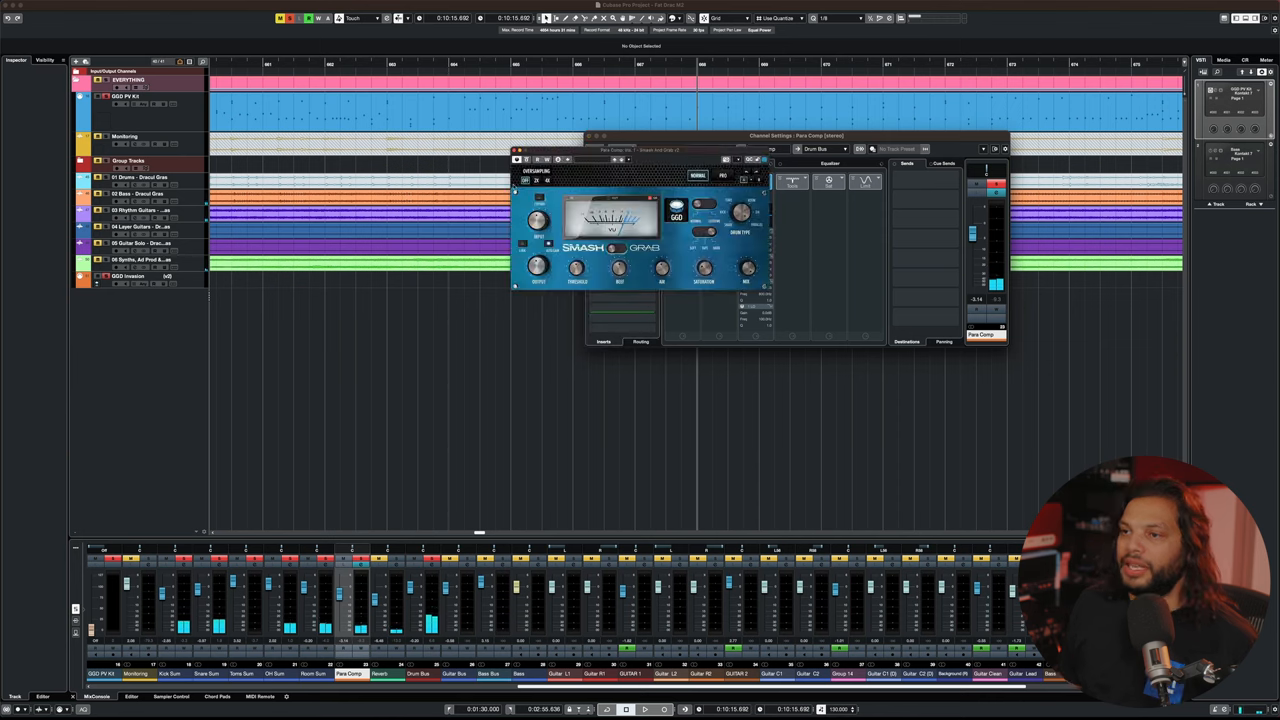
click(644, 709)
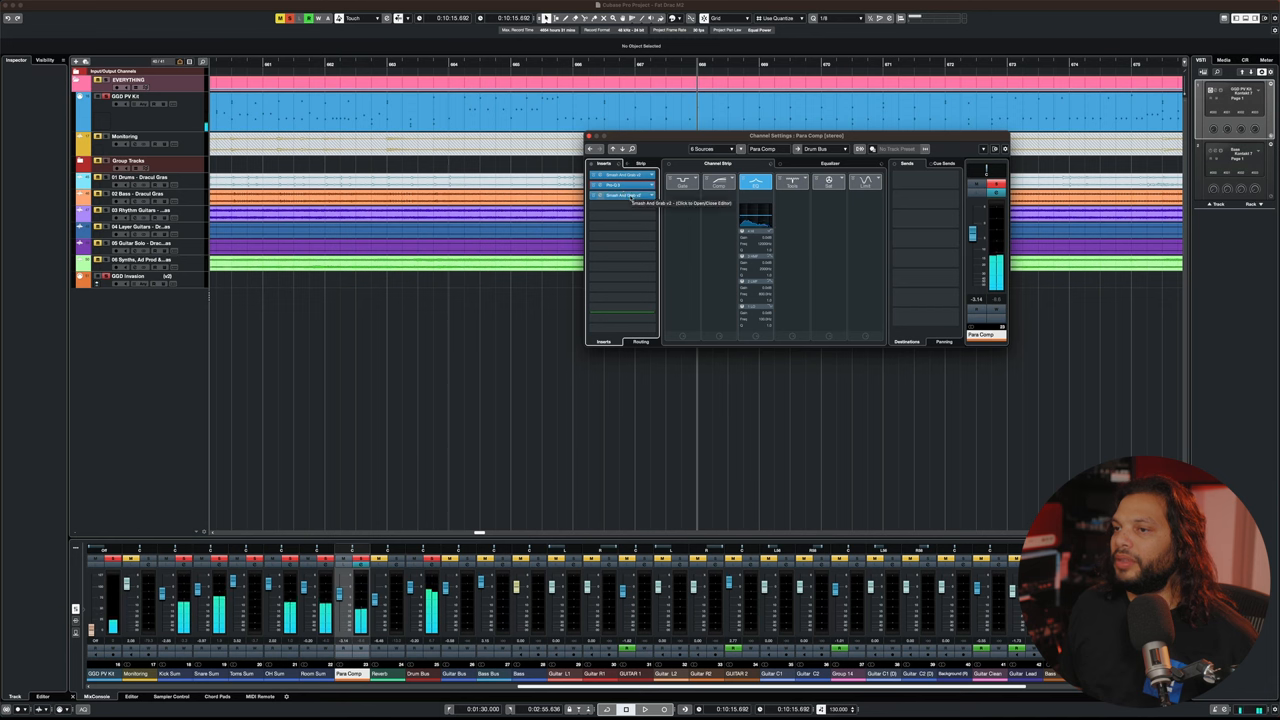
click(620, 194)
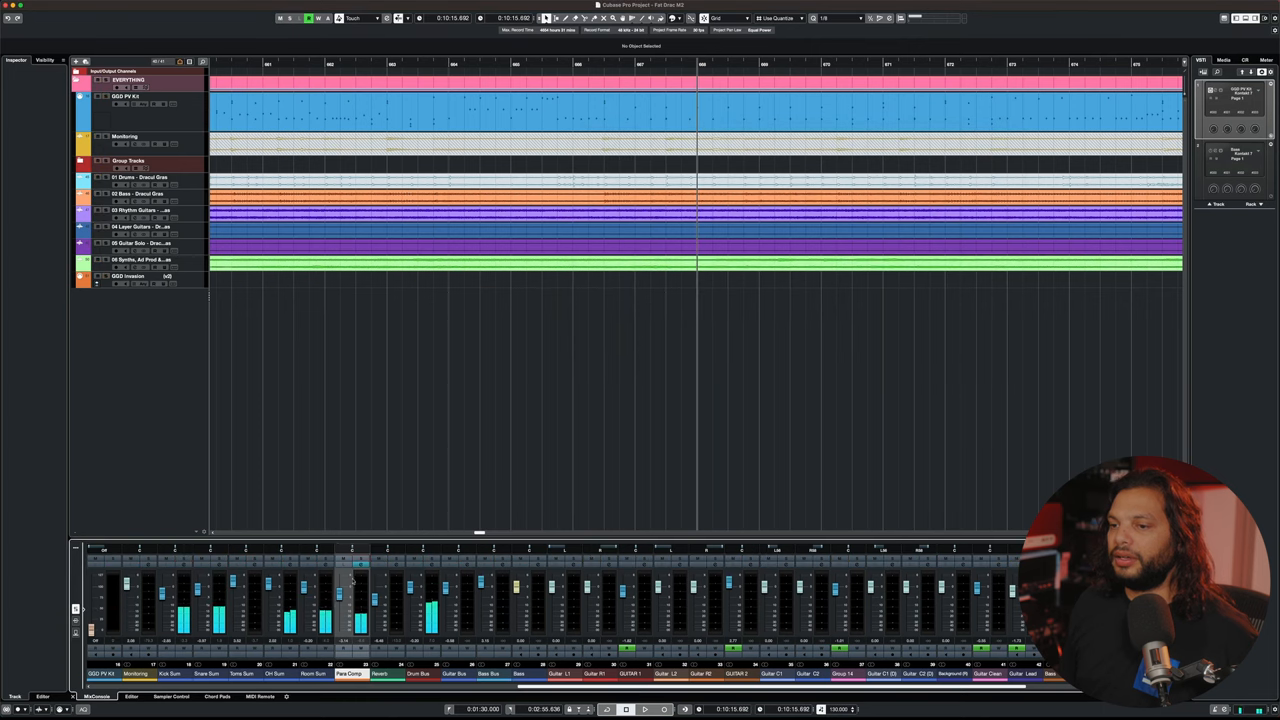
Open the Reverb channel's settings and bring up its bx_rooMS reverb insert
click(645, 709)
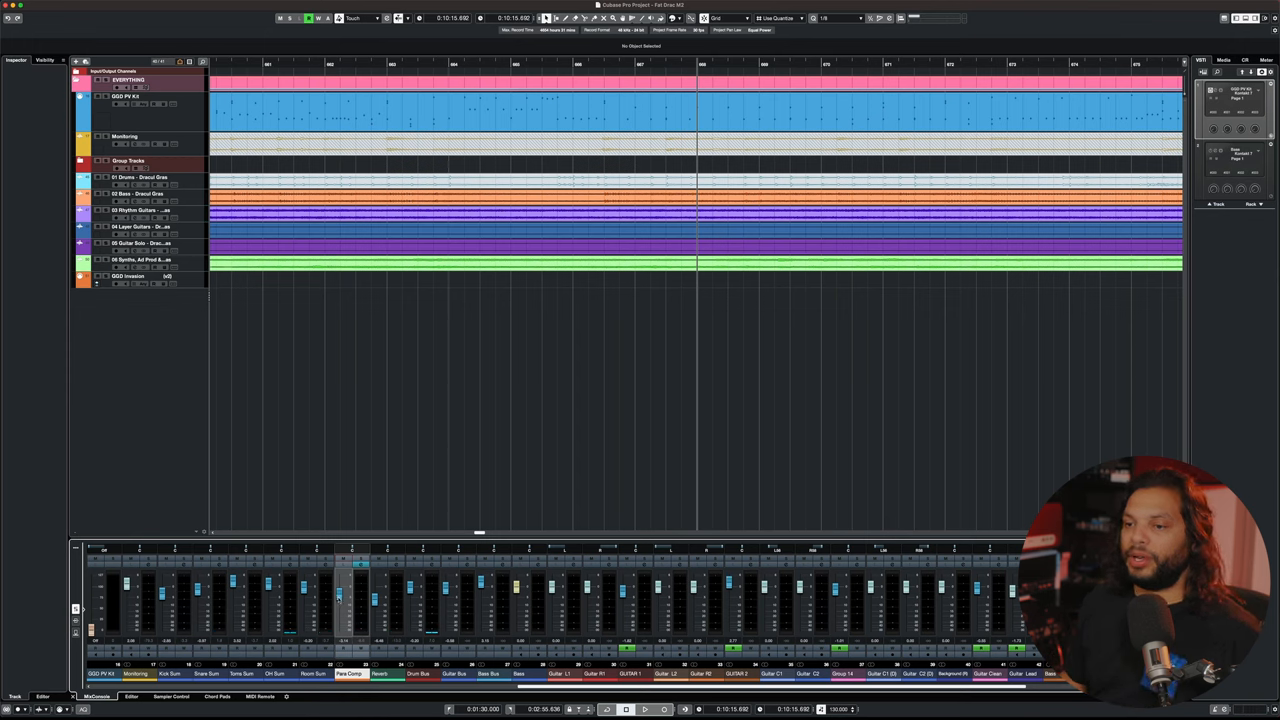
click(645, 709)
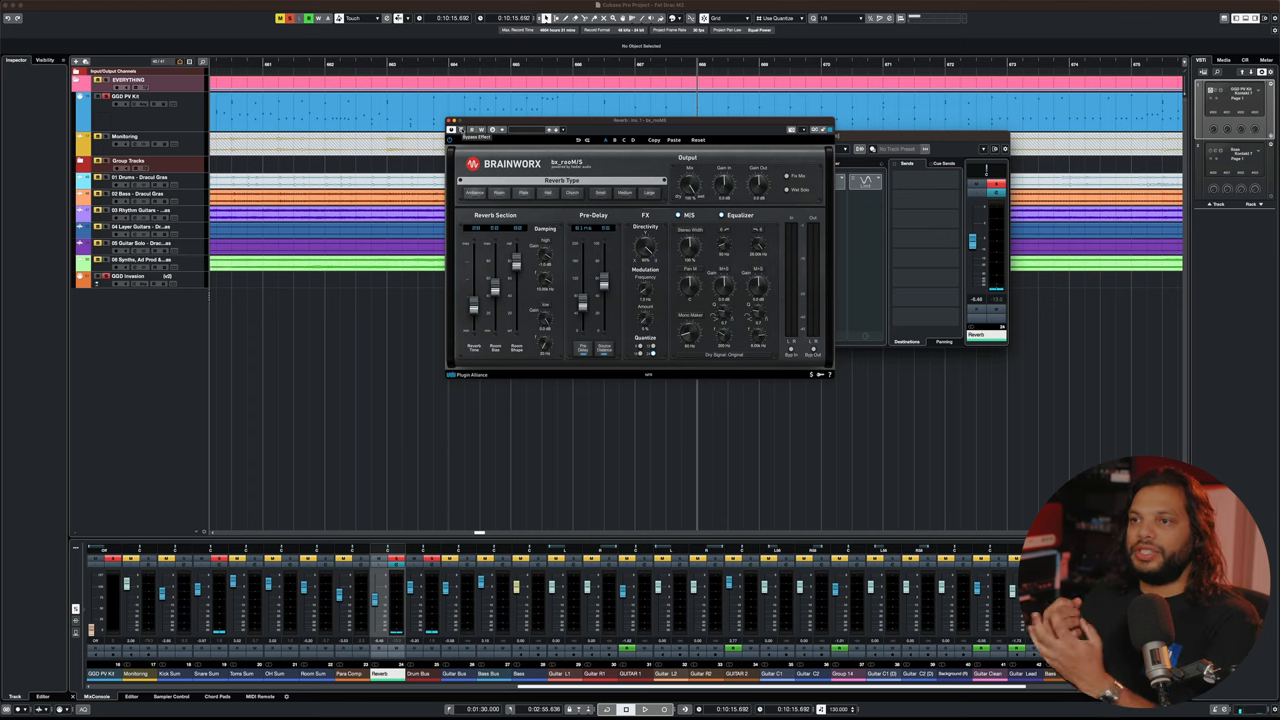
Close bx_rooMS and show the Drum Bus channel settings instead
click(645, 709)
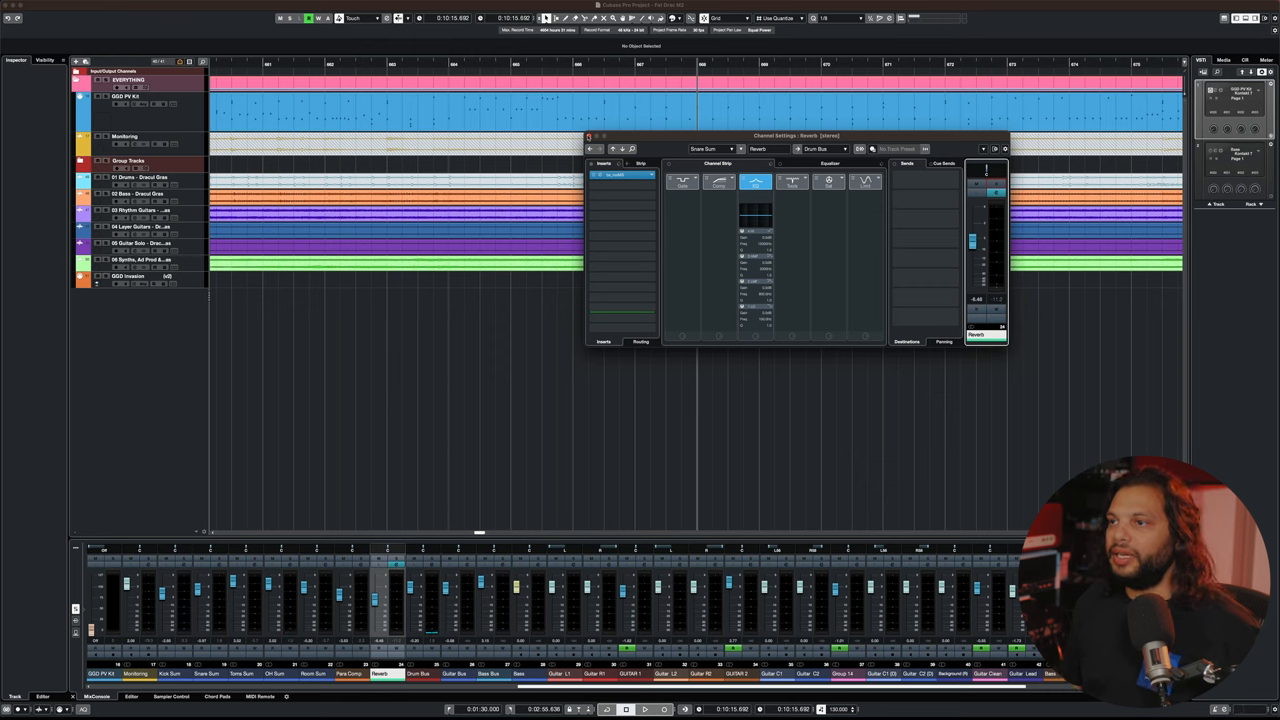
click(1004, 148)
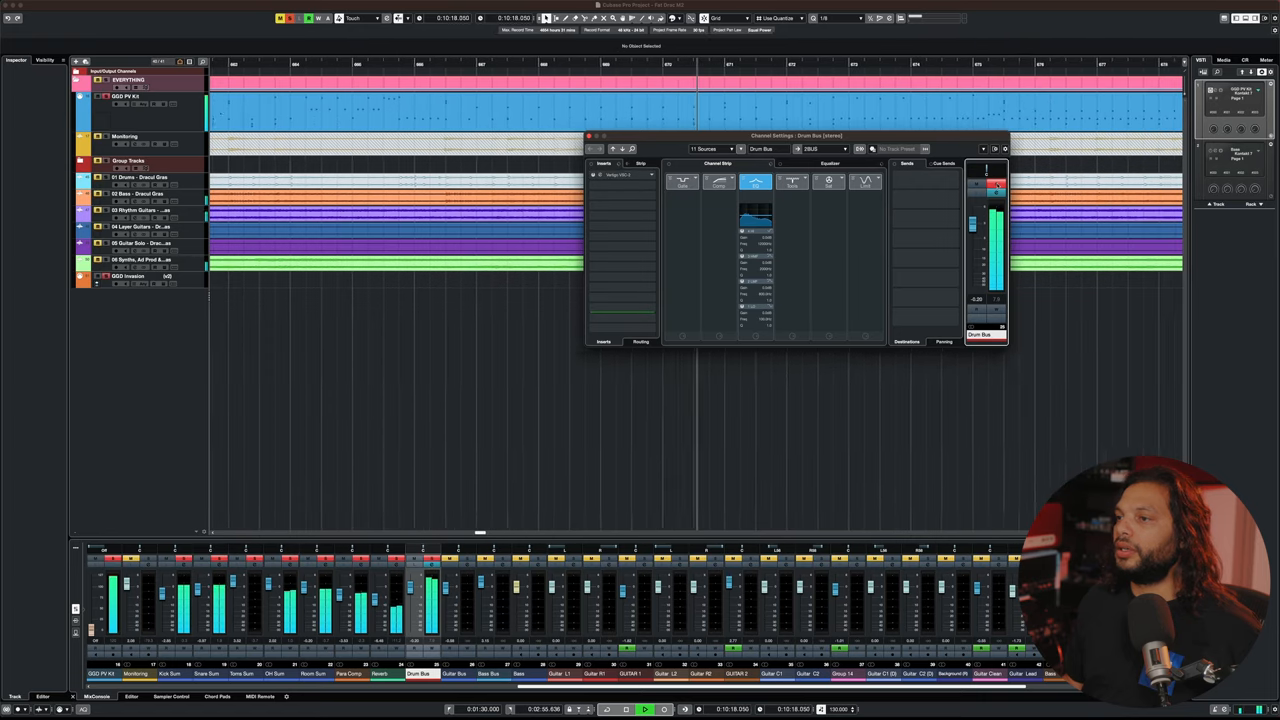
Show the 2BUS channel settings with its stack of insert plugins
click(645, 709)
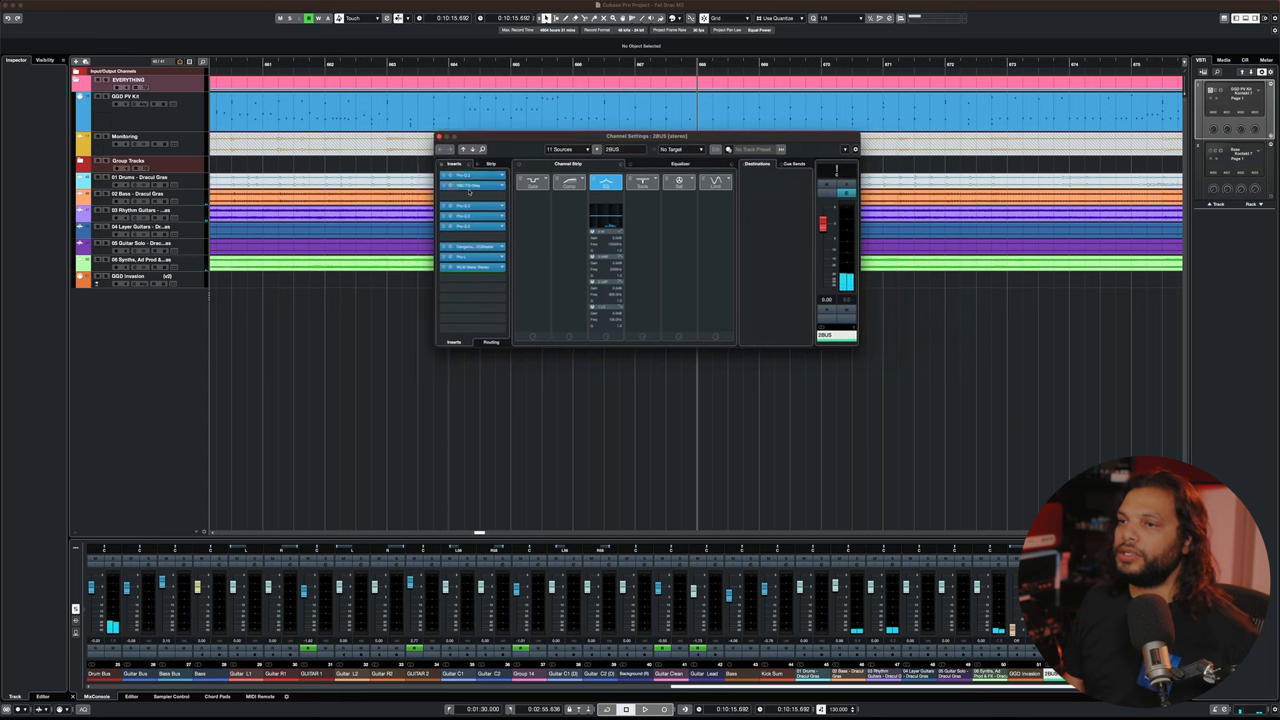
Bring up the FabFilter Pro-Q 2 on 2BUS showing its low cut and 550 Hz dip
click(475, 183)
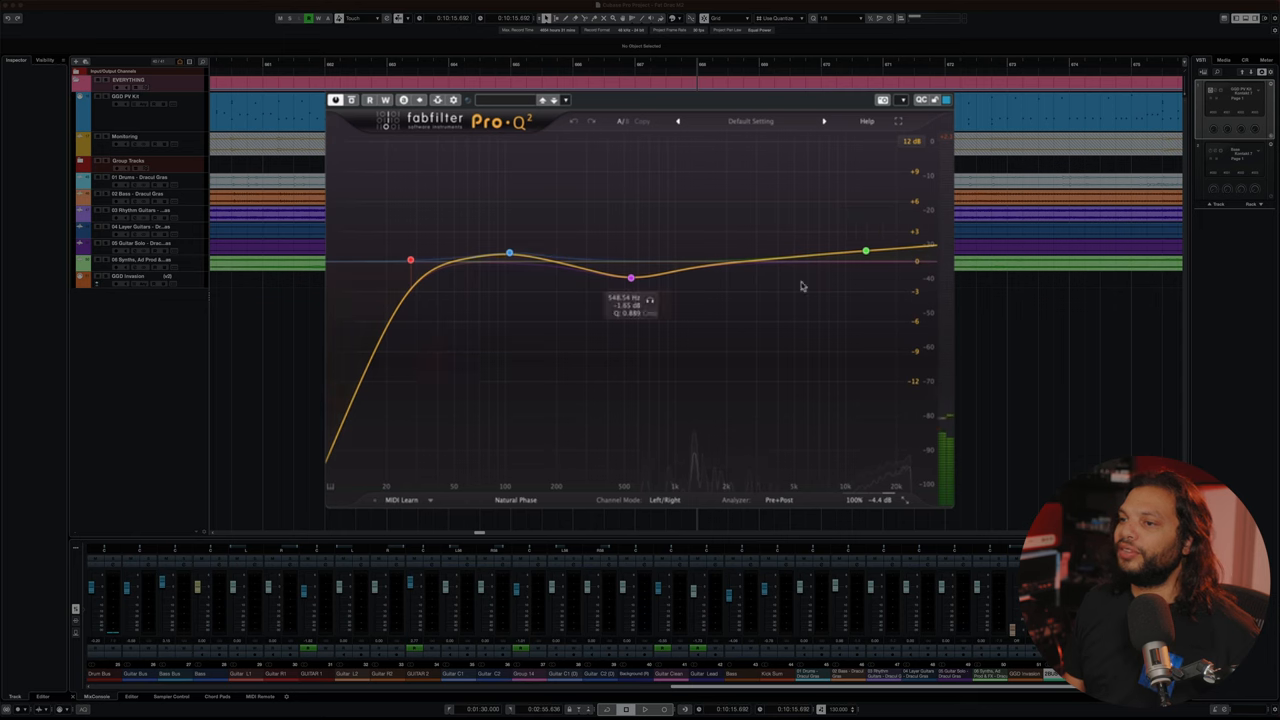
mouse_move(435, 283)
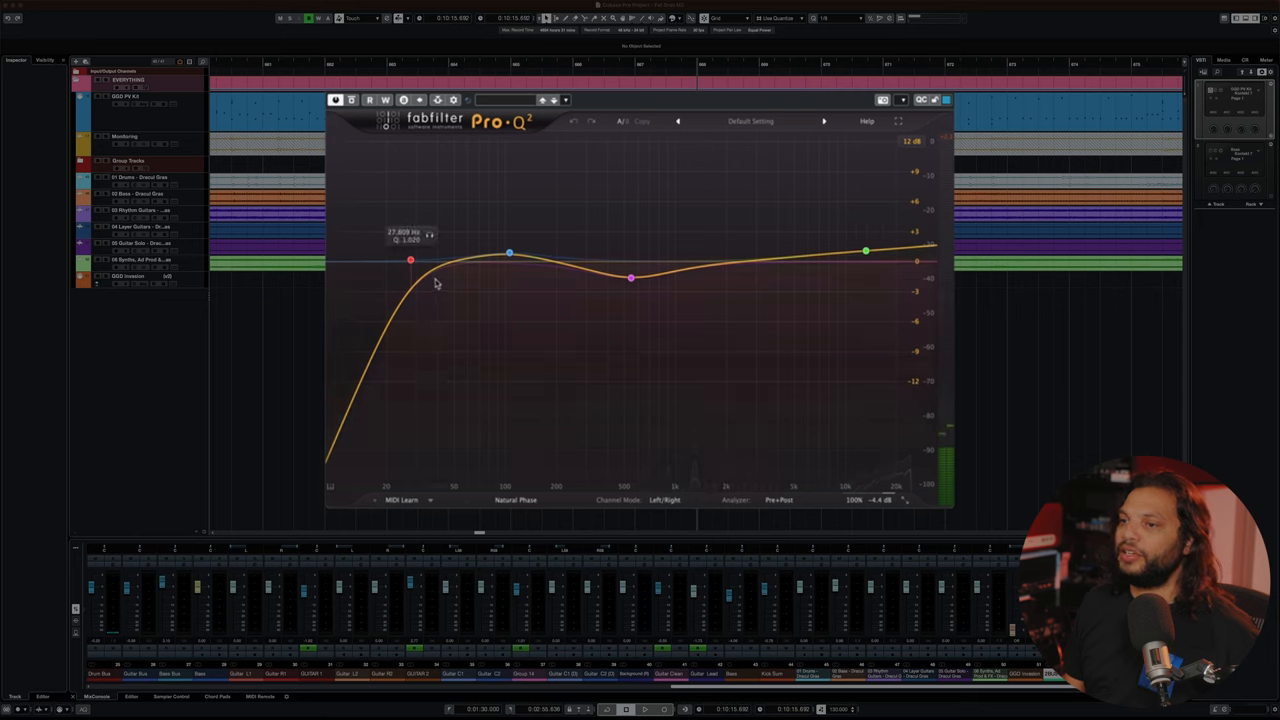